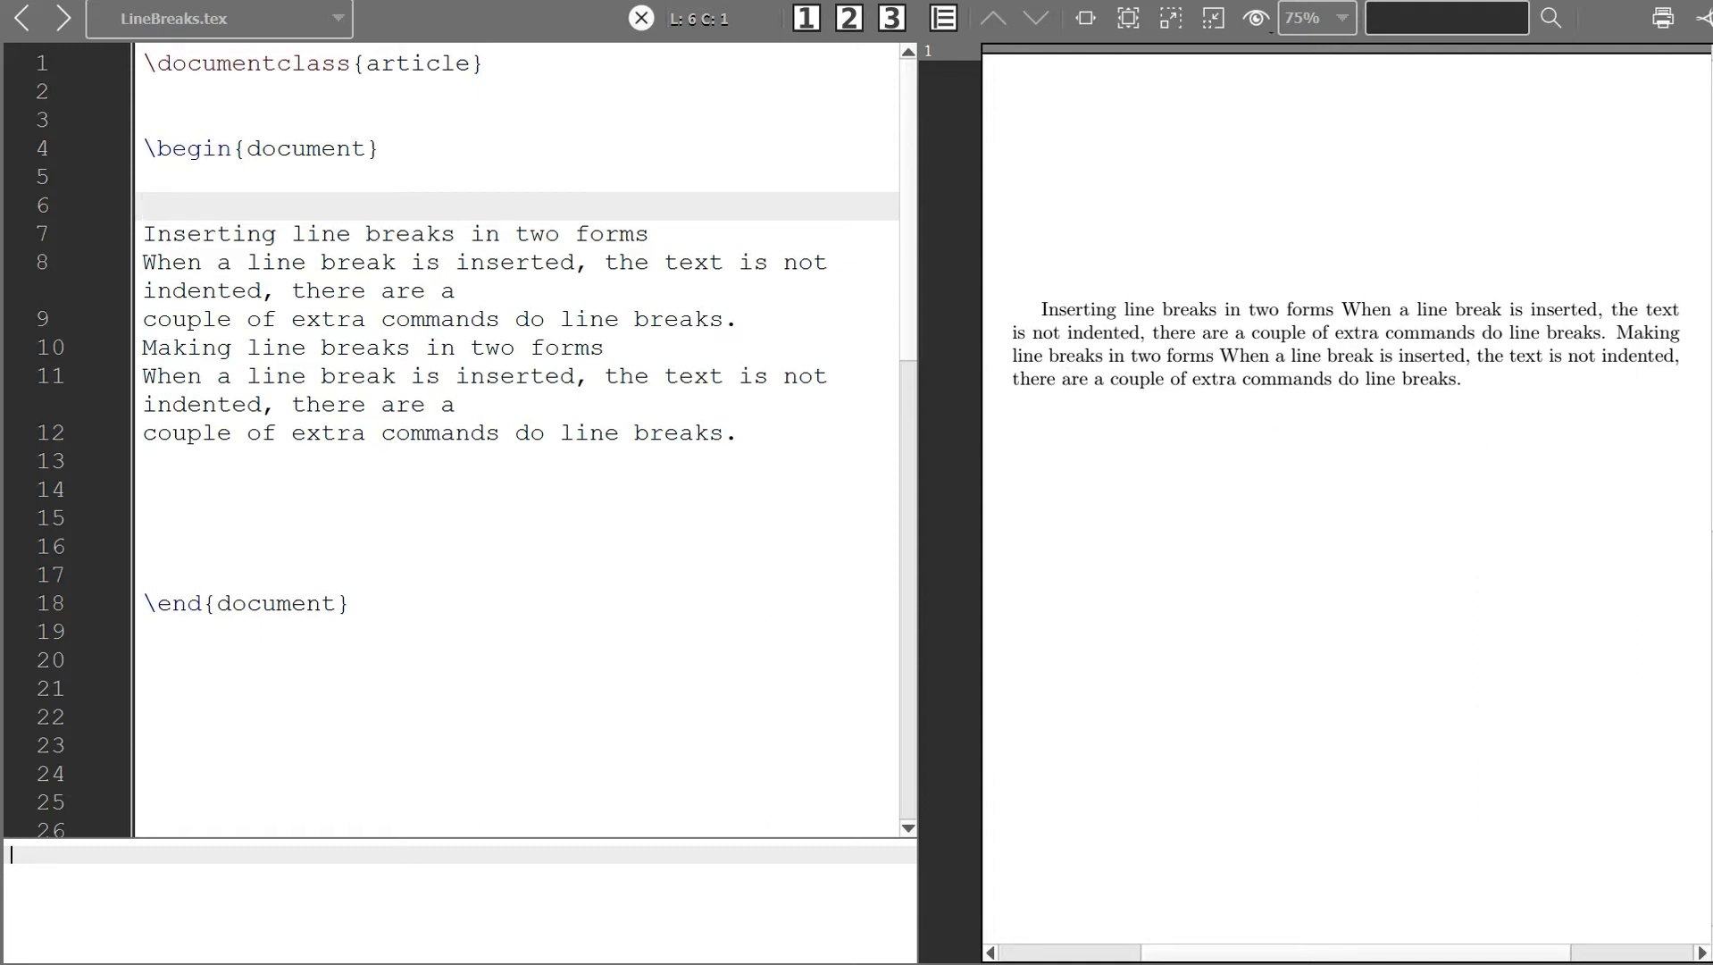
{"action": "mouse_move", "coordinate": [1597, 382]}
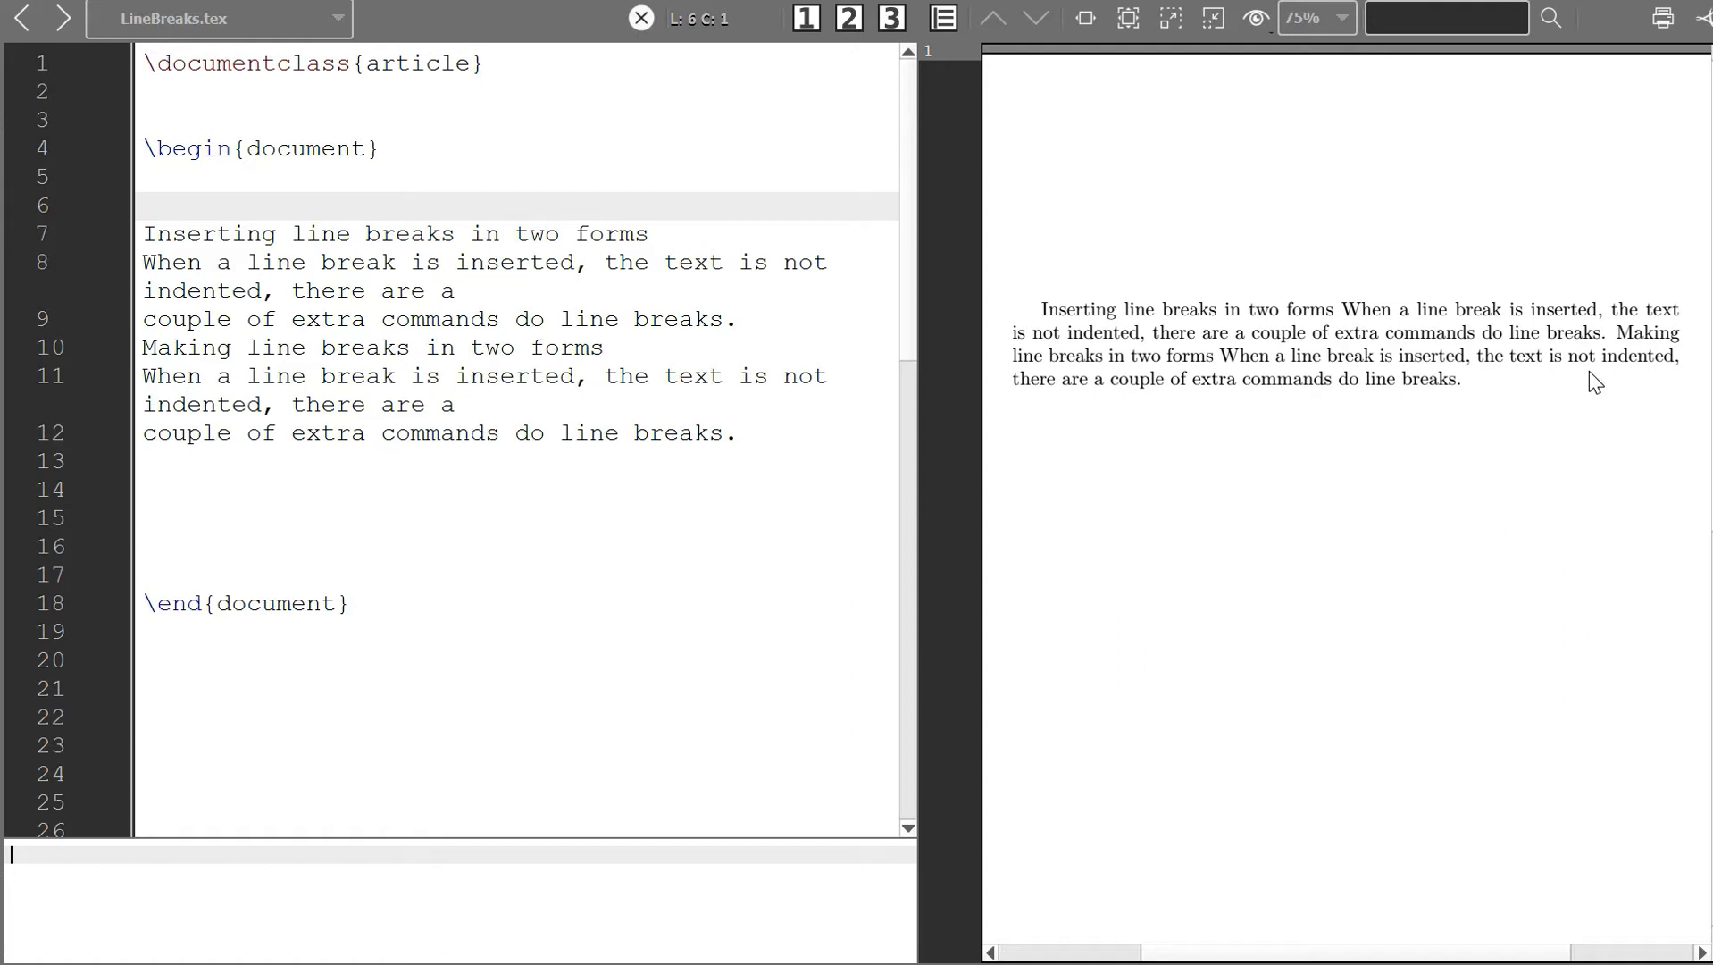
- Place the cursor at the end of the 'Inserting line breaks in two forms' line for the \\ break
{"action": "left_click", "coordinate": [143, 205]}
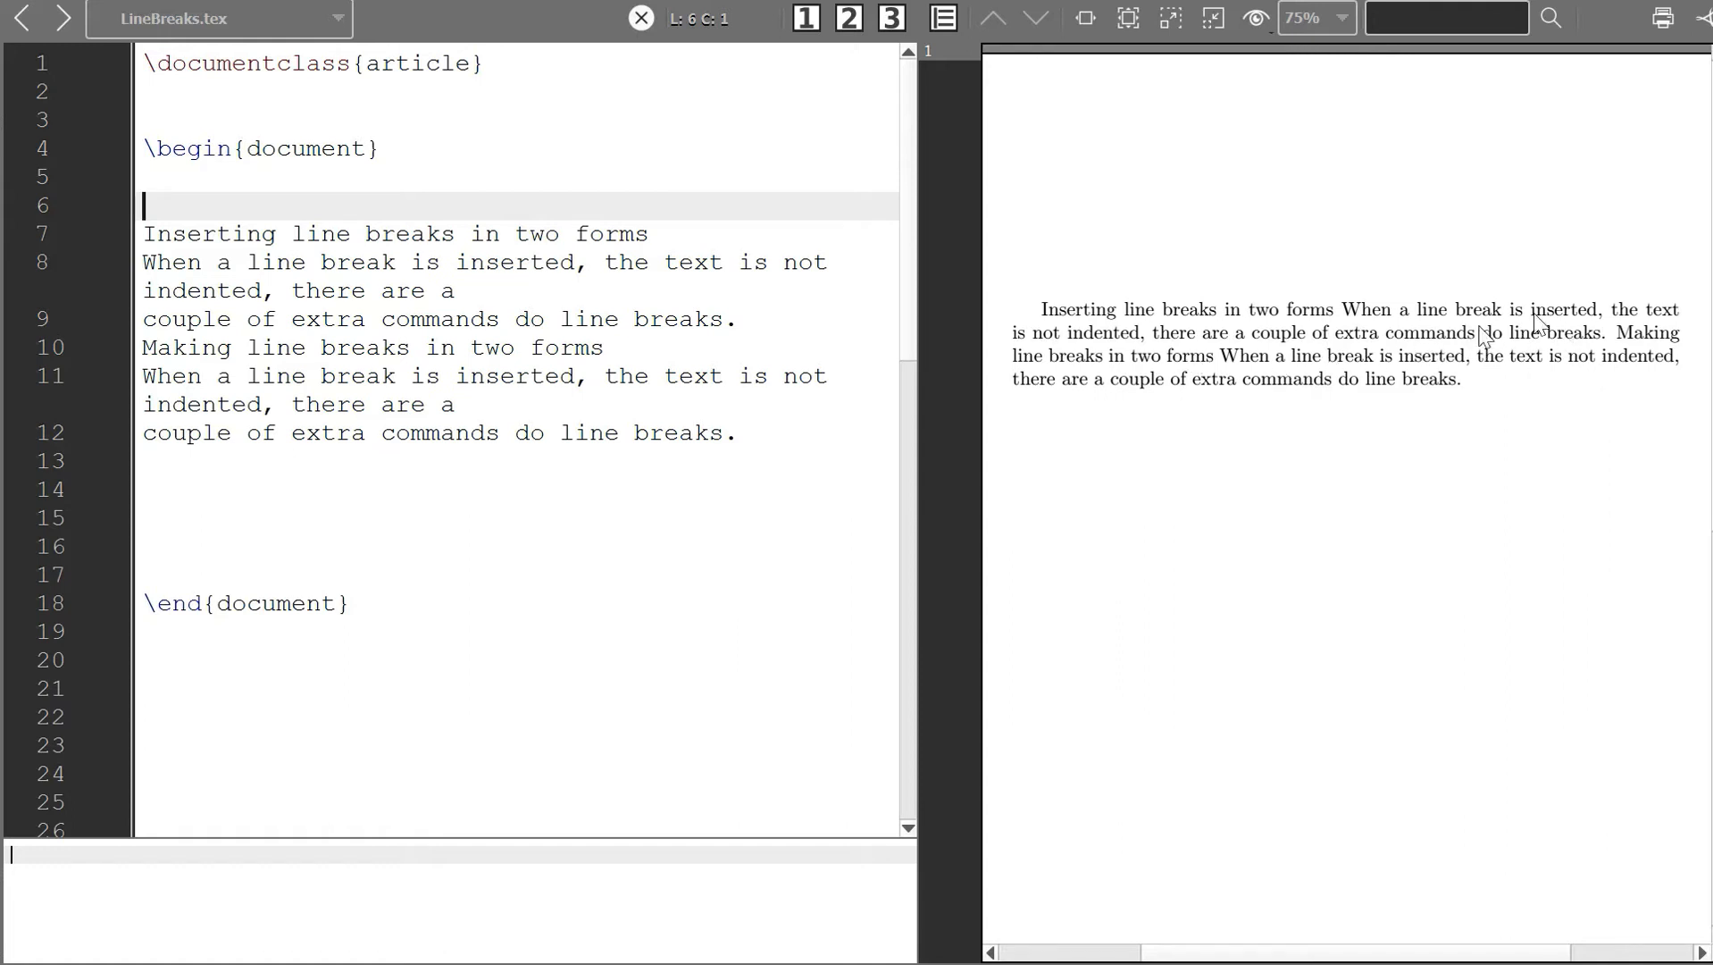
{"action": "mouse_move", "coordinate": [1249, 340]}
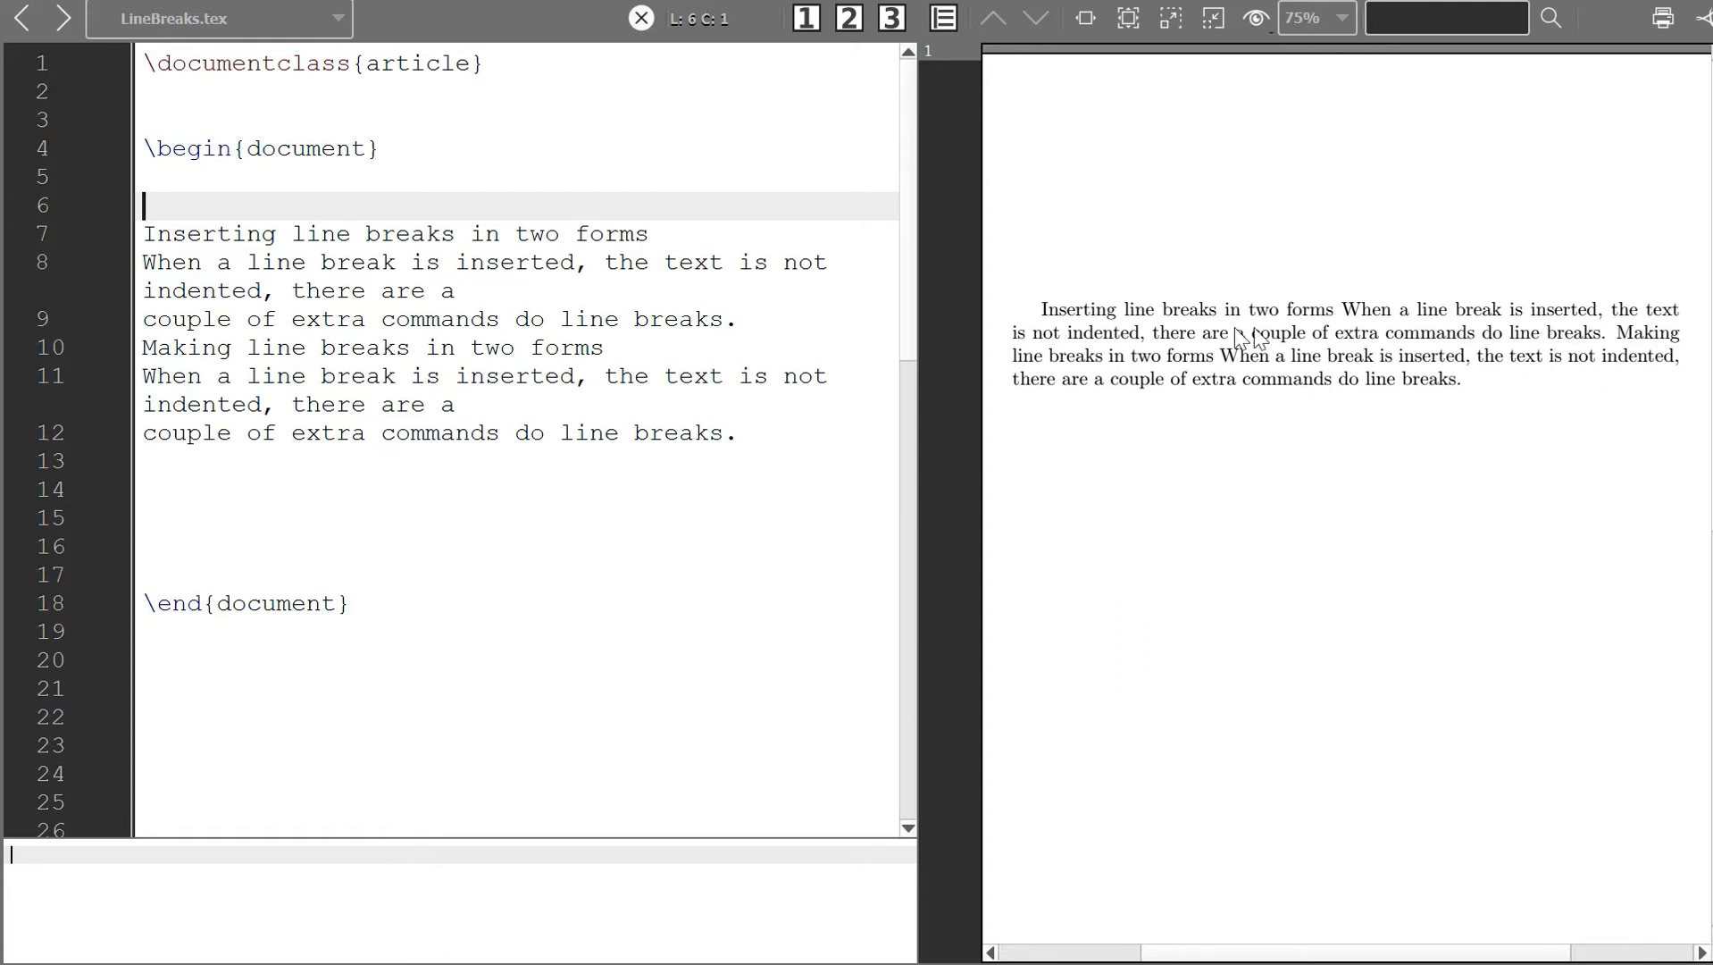
{"action": "mouse_move", "coordinate": [1344, 320]}
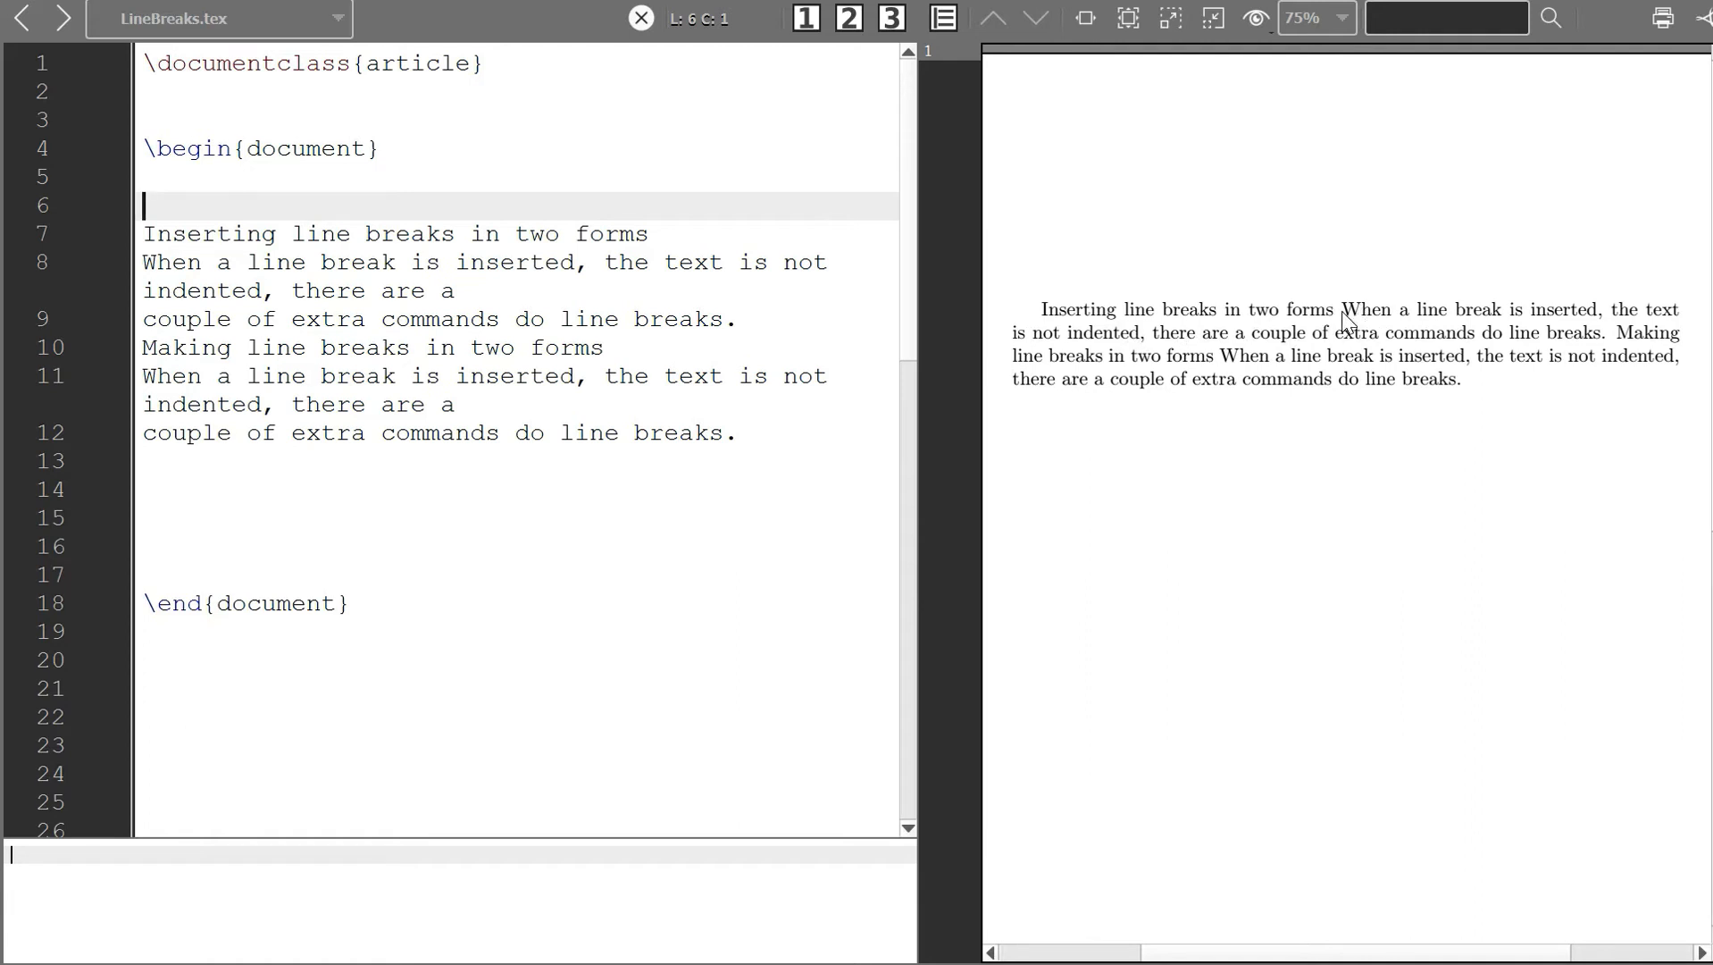
{"action": "mouse_move", "coordinate": [1346, 325]}
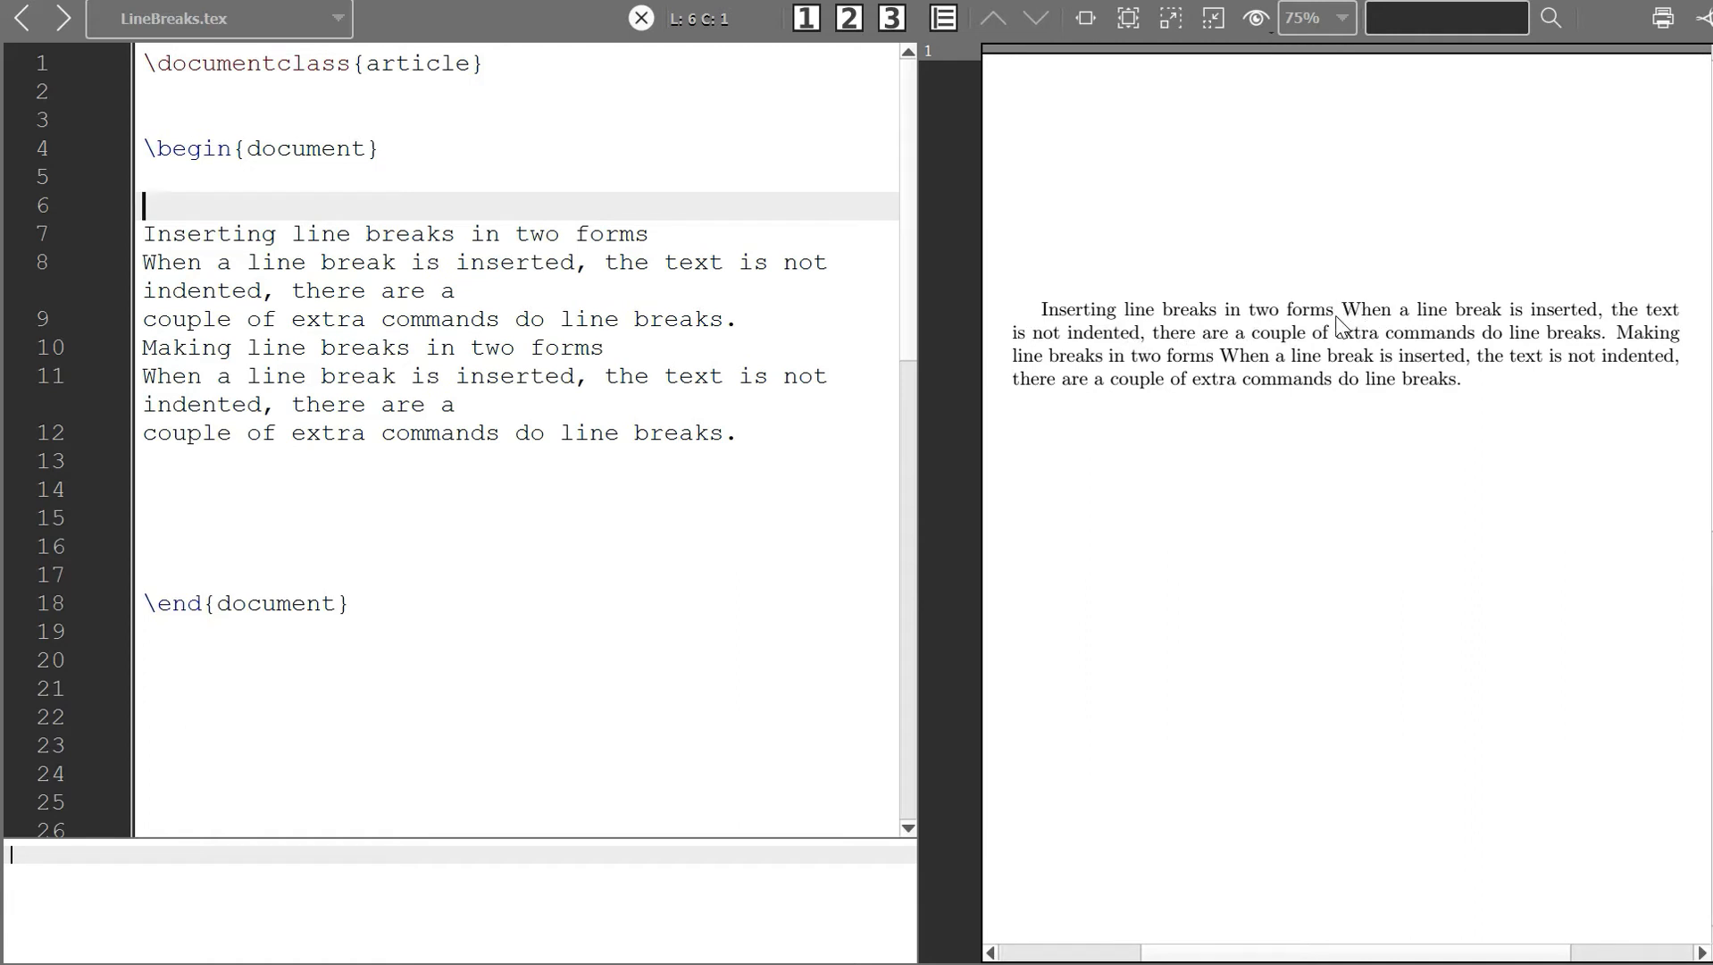
{"action": "left_click", "coordinate": [665, 234]}
{"action": "type", "text": " \\\\"}
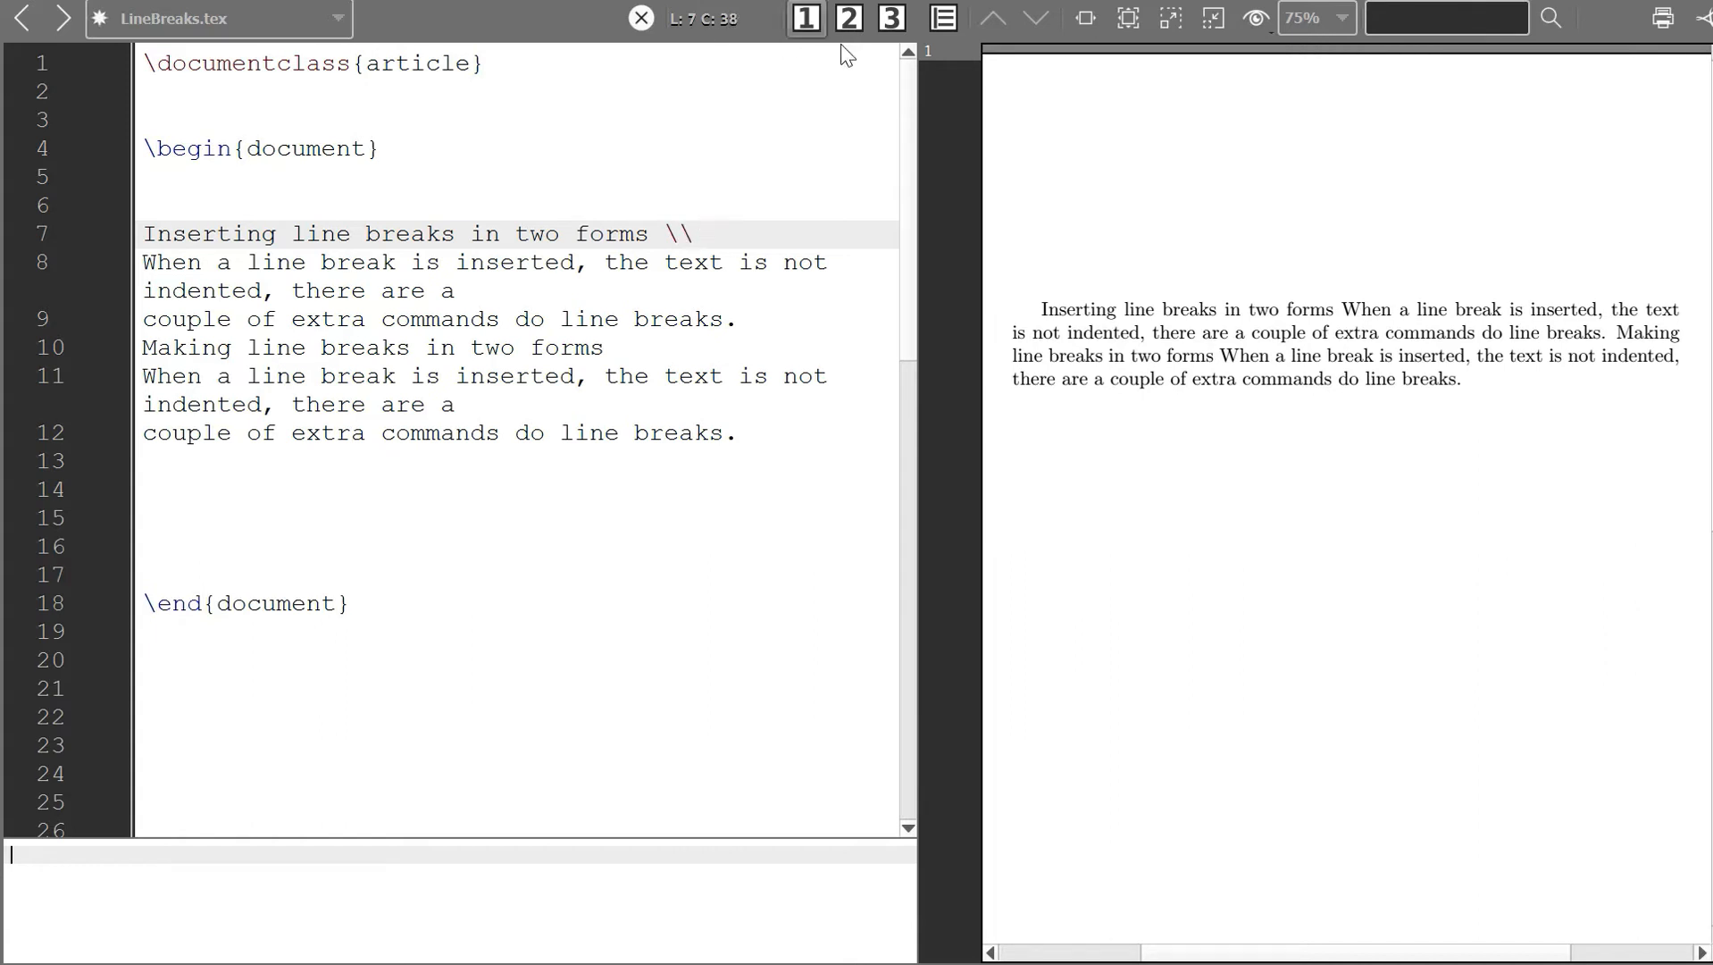
- Recompile, then retype the \\ line break so the first sentence stands on its own line
{"action": "left_click", "coordinate": [695, 234]}
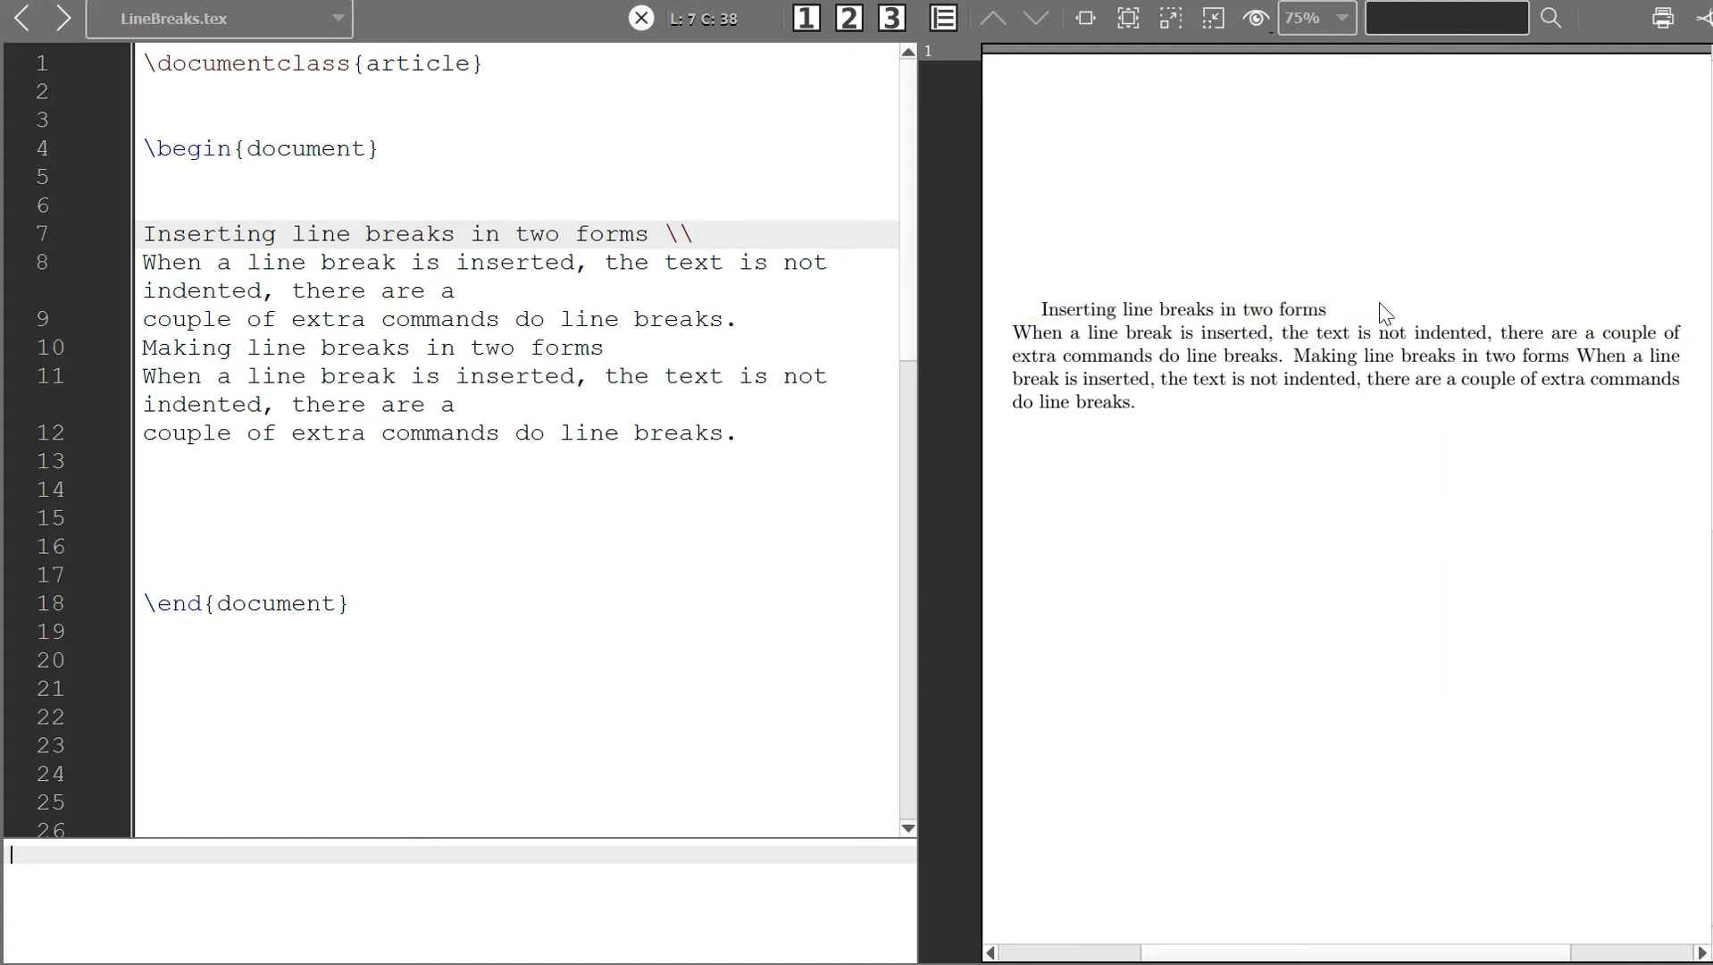
{"action": "left_click", "coordinate": [694, 232]}
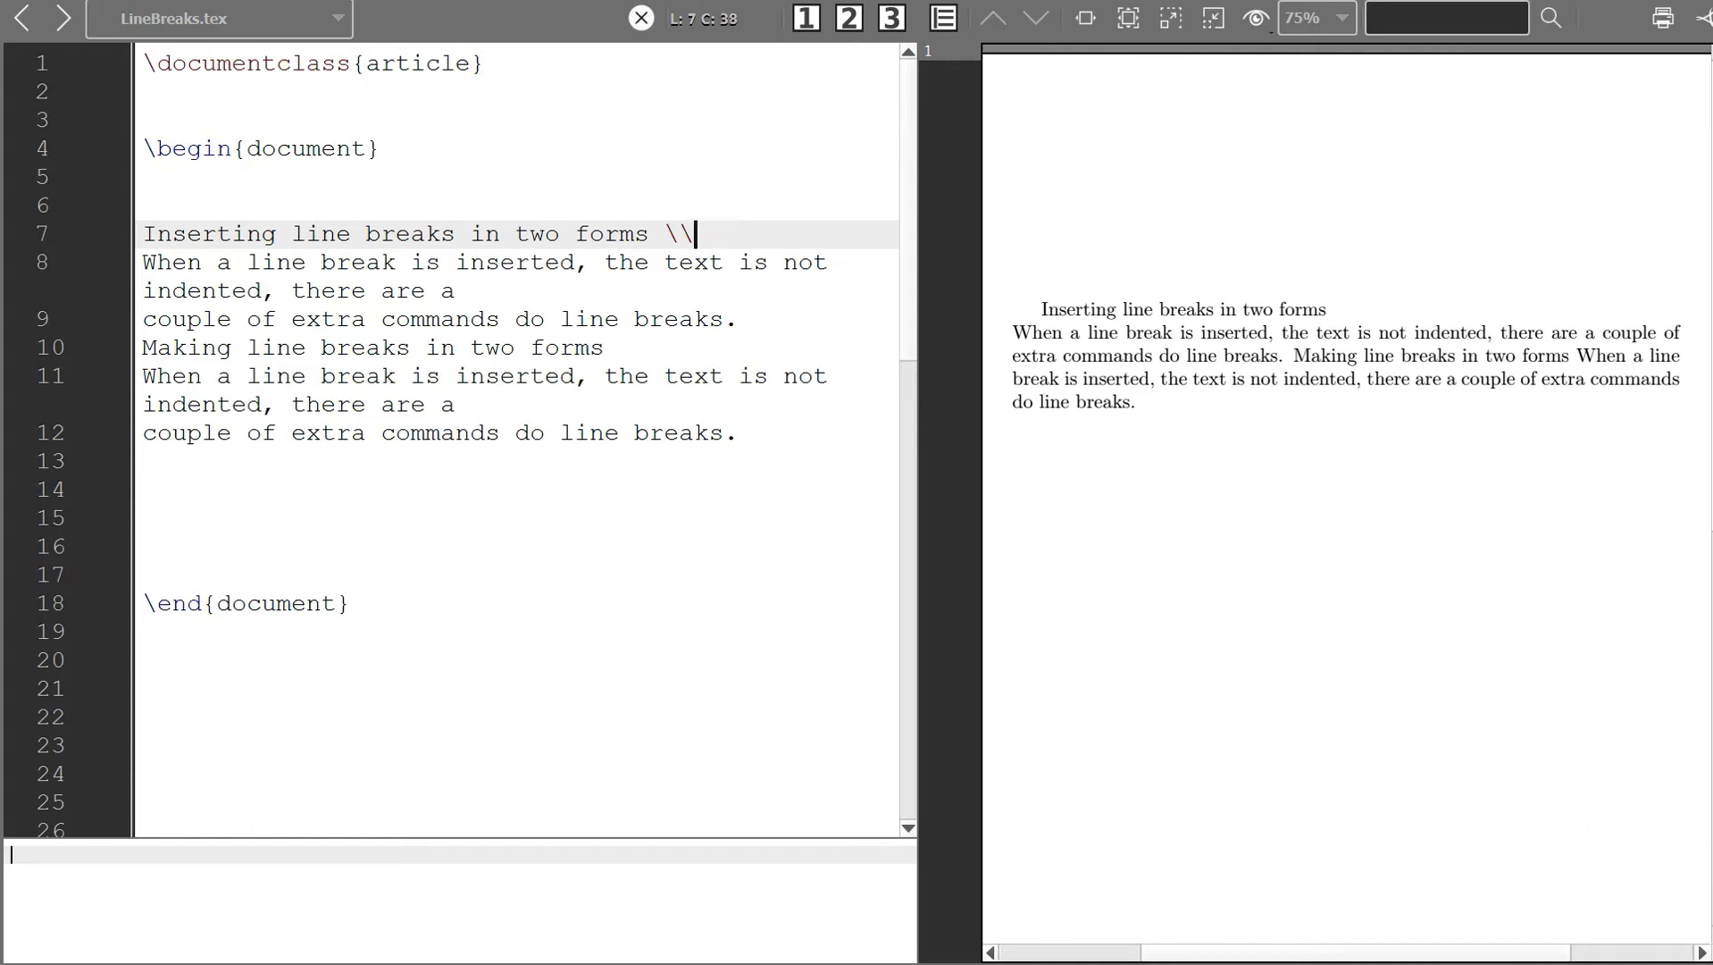
{"action": "key", "text": "Backspace"}
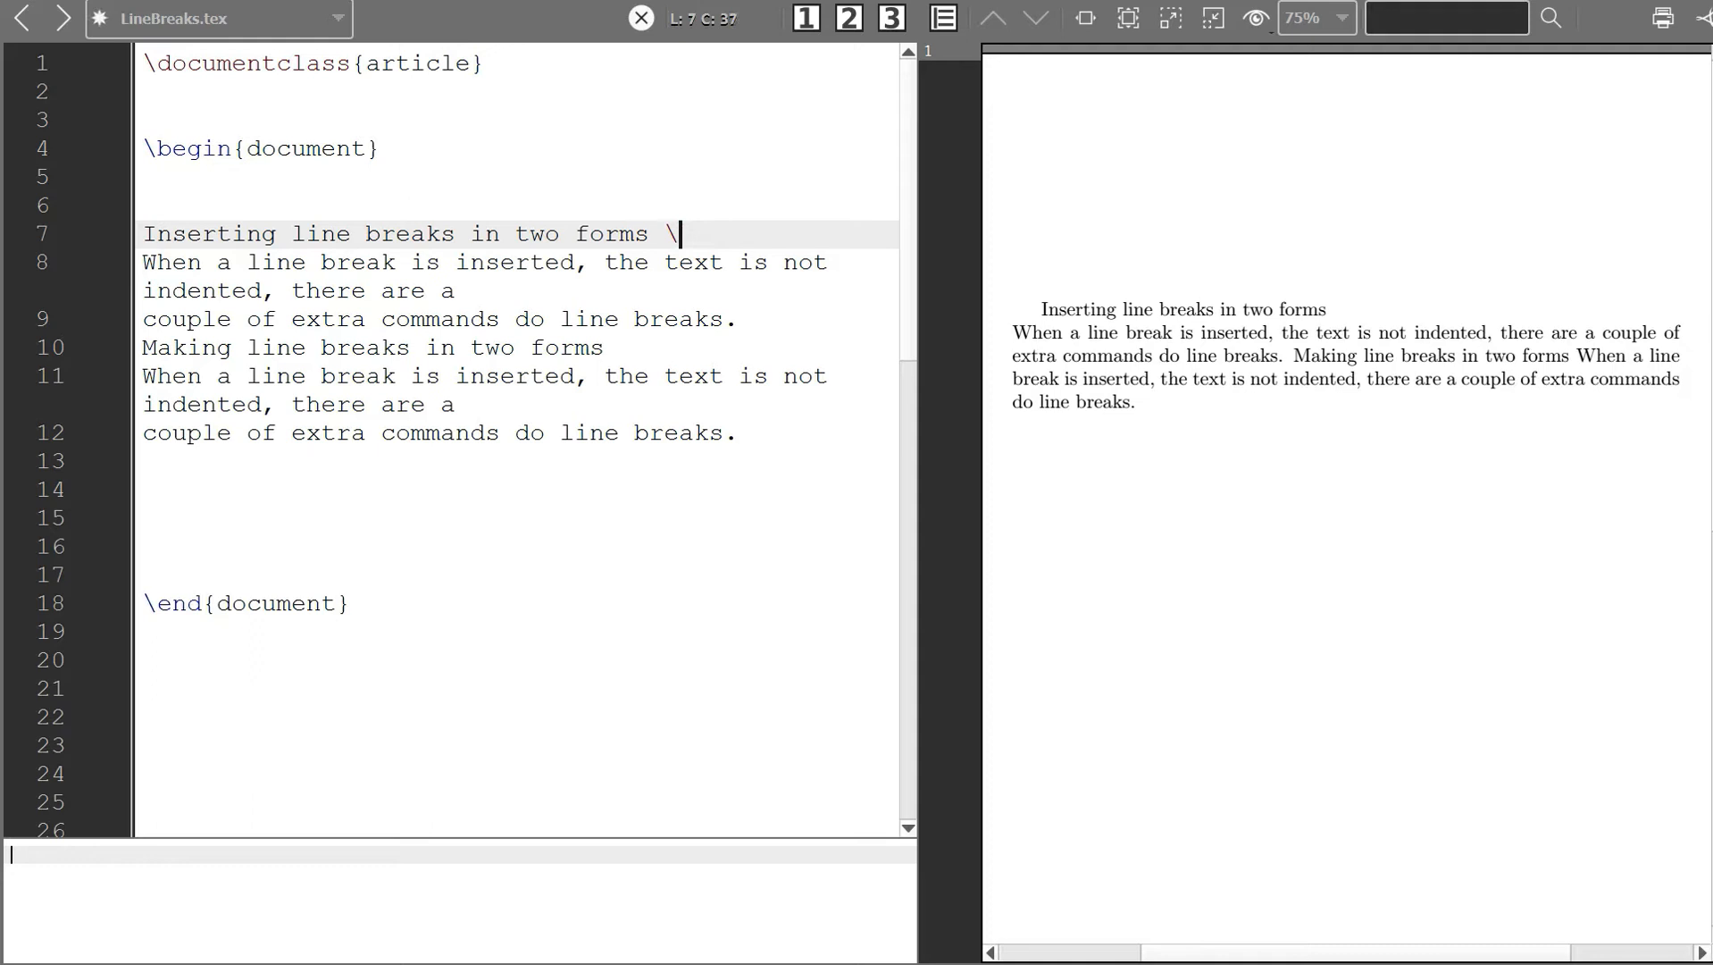
{"action": "type", "text": "ne"}
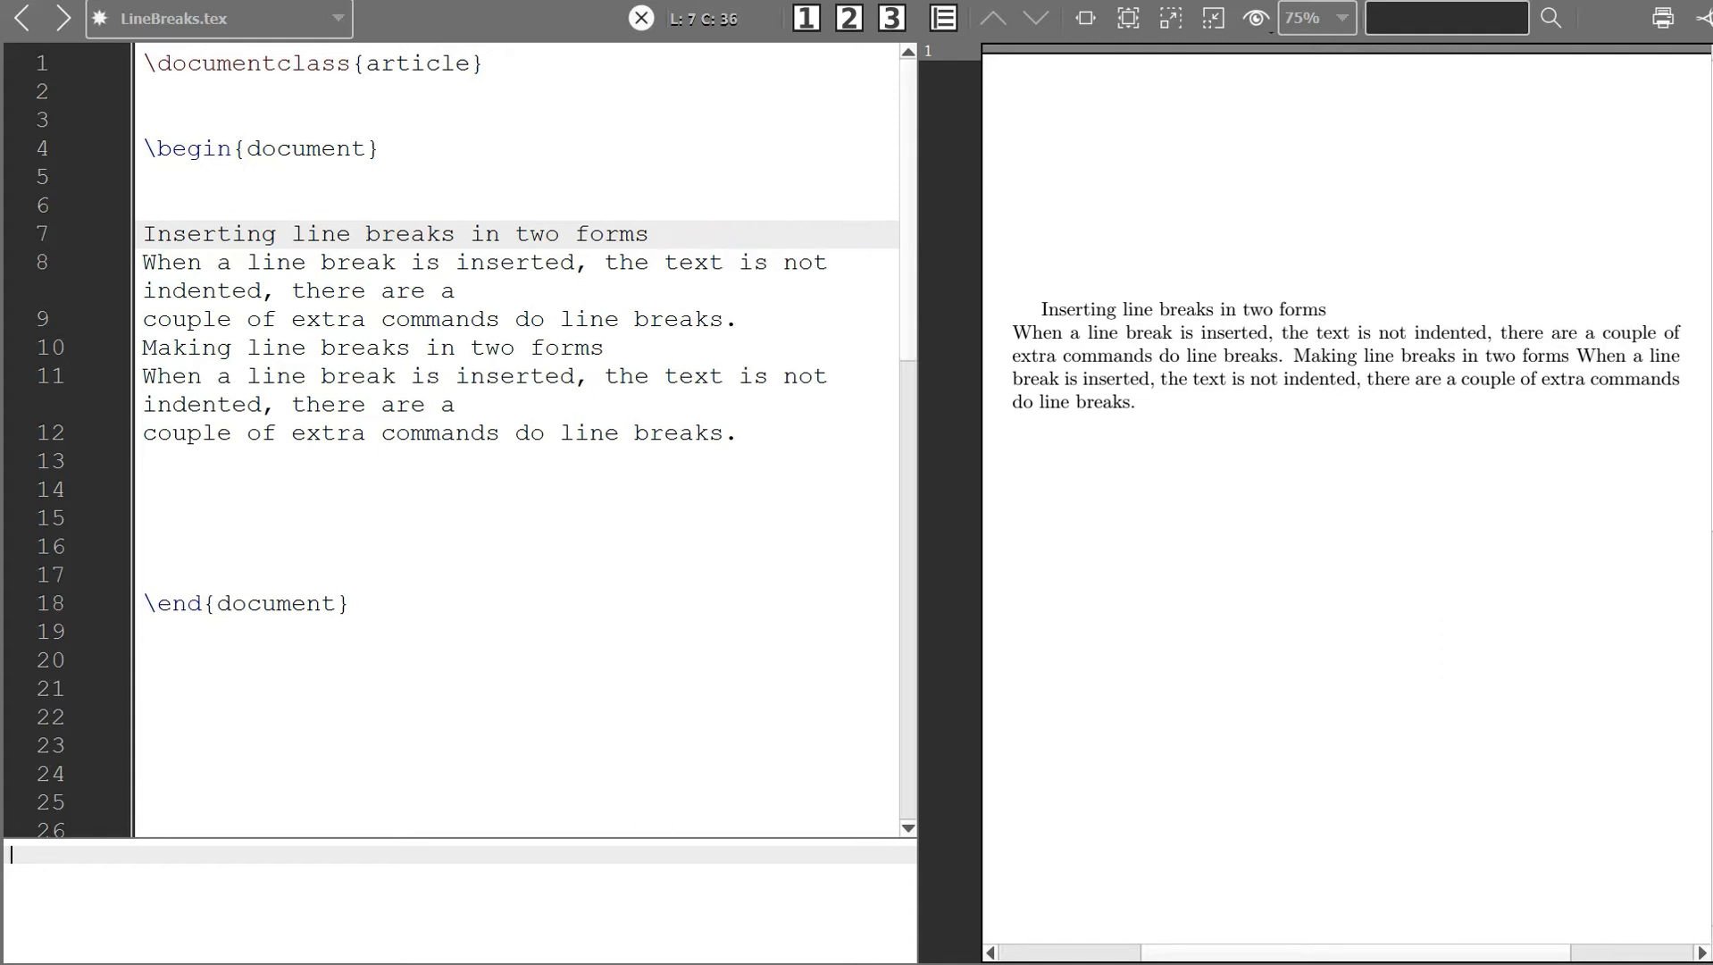
{"action": "type", "text": "\\\\"}
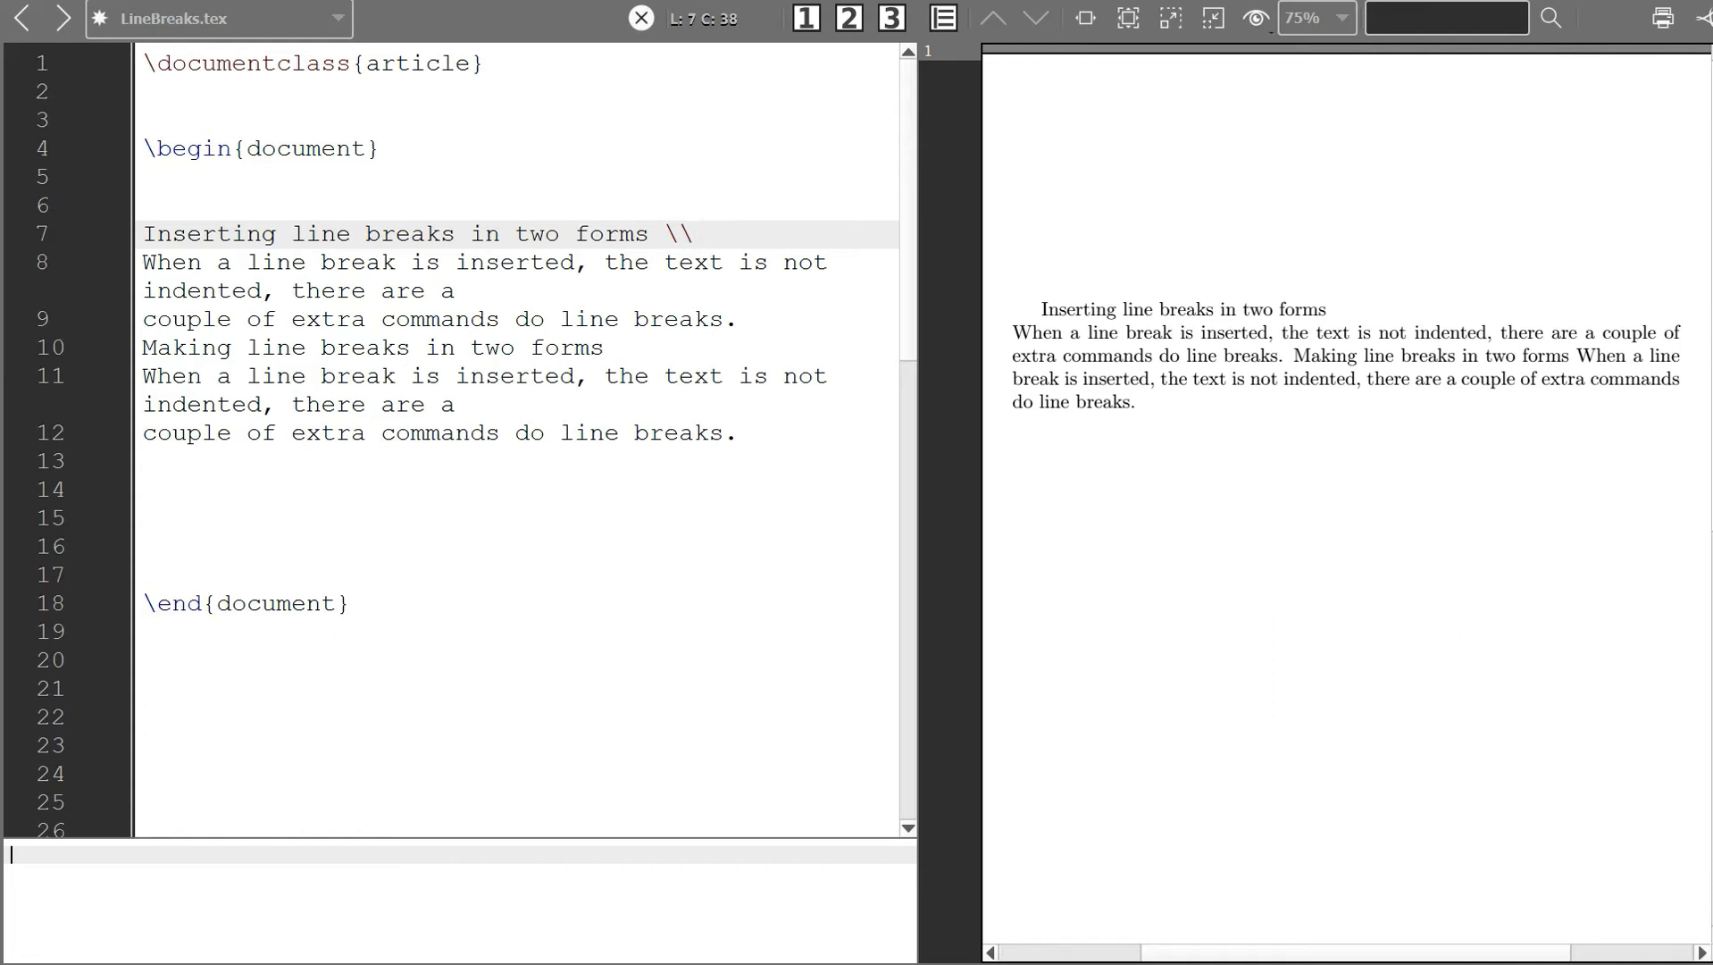
- Separate the blocks with blank lines, preview the new indented paragraph, then remove them
{"action": "left_click", "coordinate": [695, 234]}
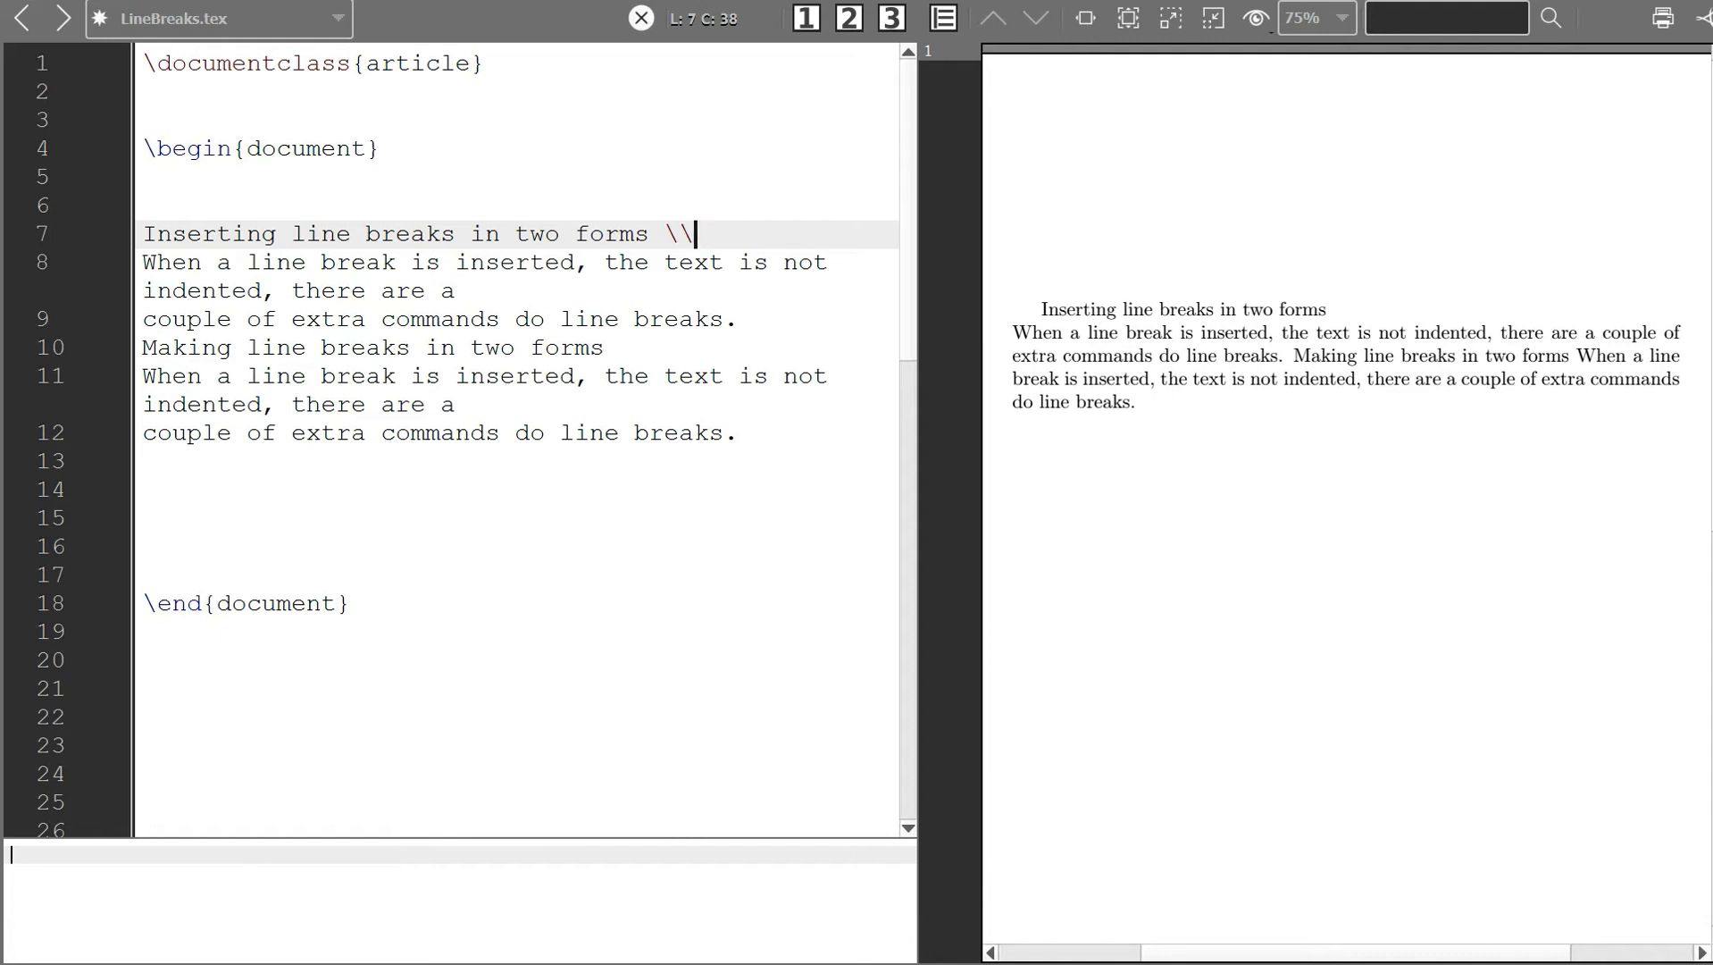
{"action": "left_click", "coordinate": [744, 318]}
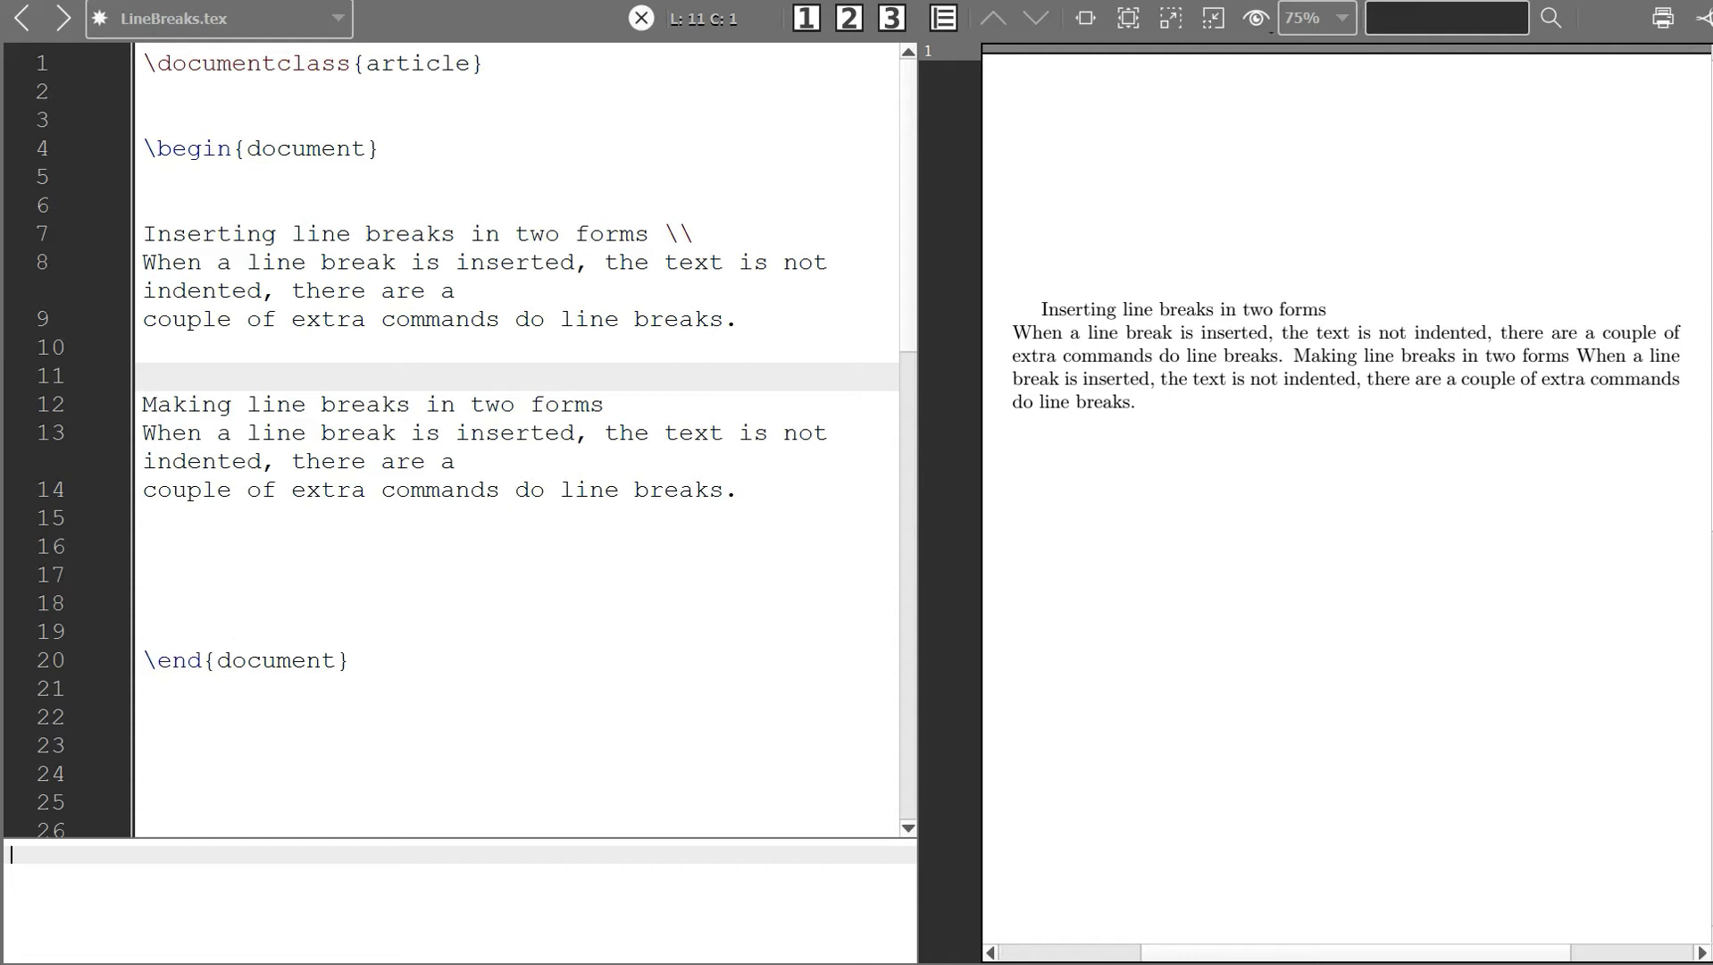
{"action": "left_click", "coordinate": [805, 18]}
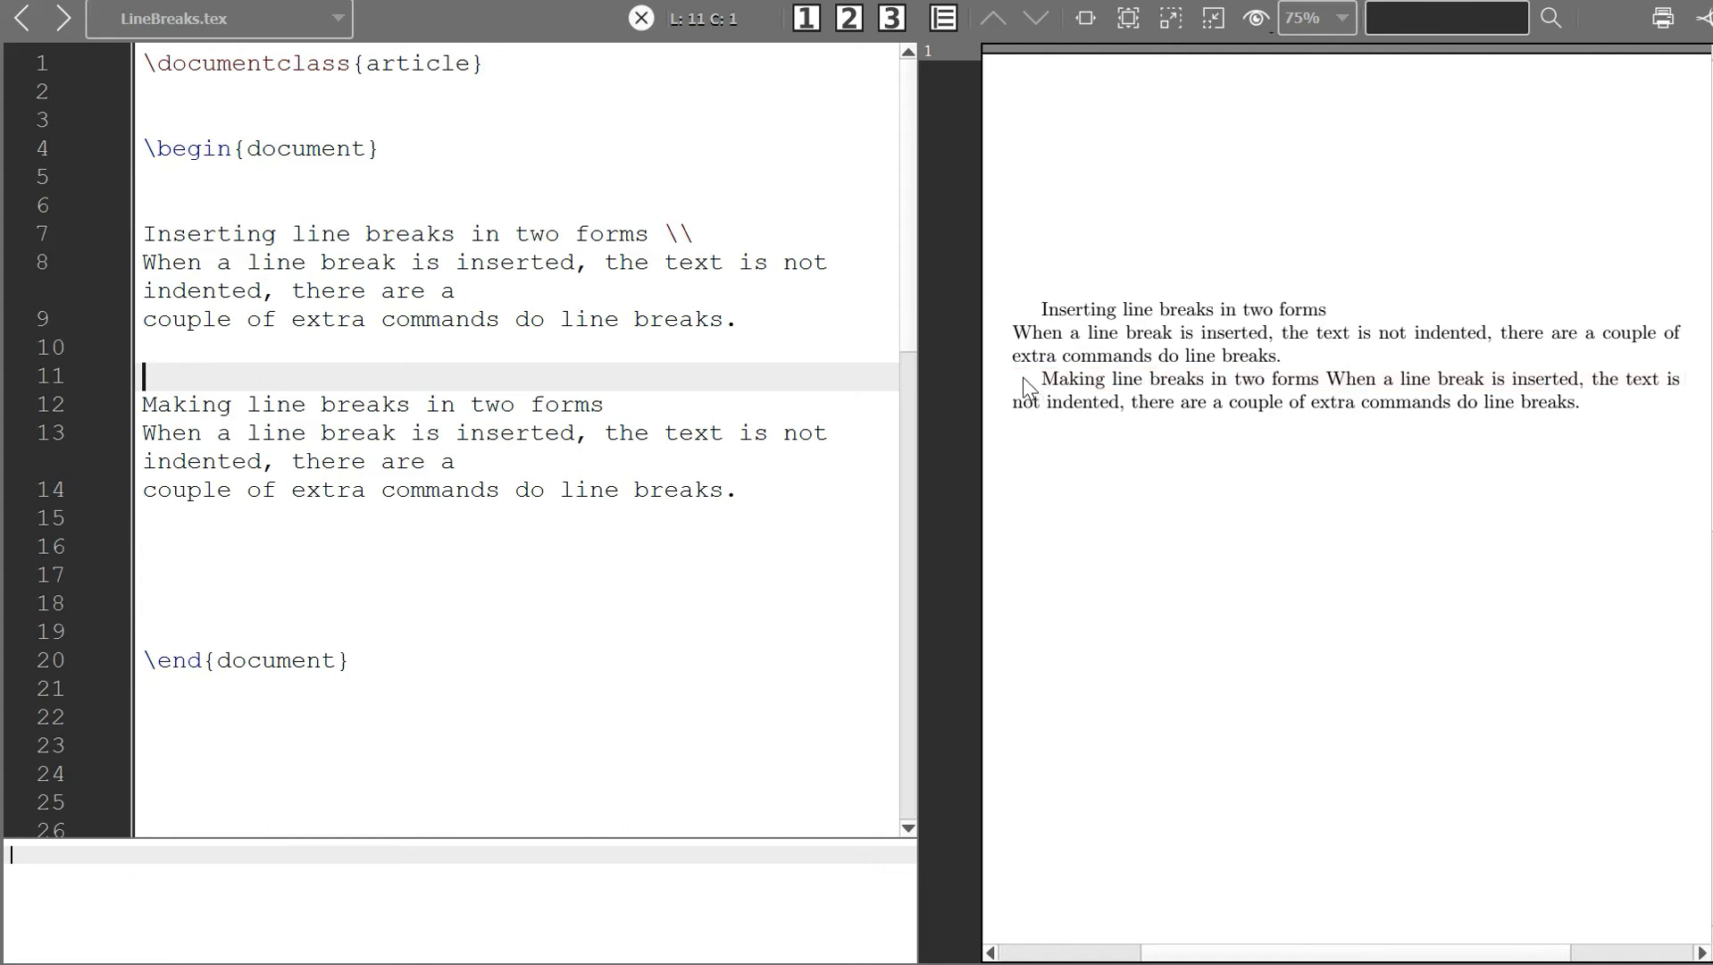
{"action": "mouse_move", "coordinate": [1042, 389]}
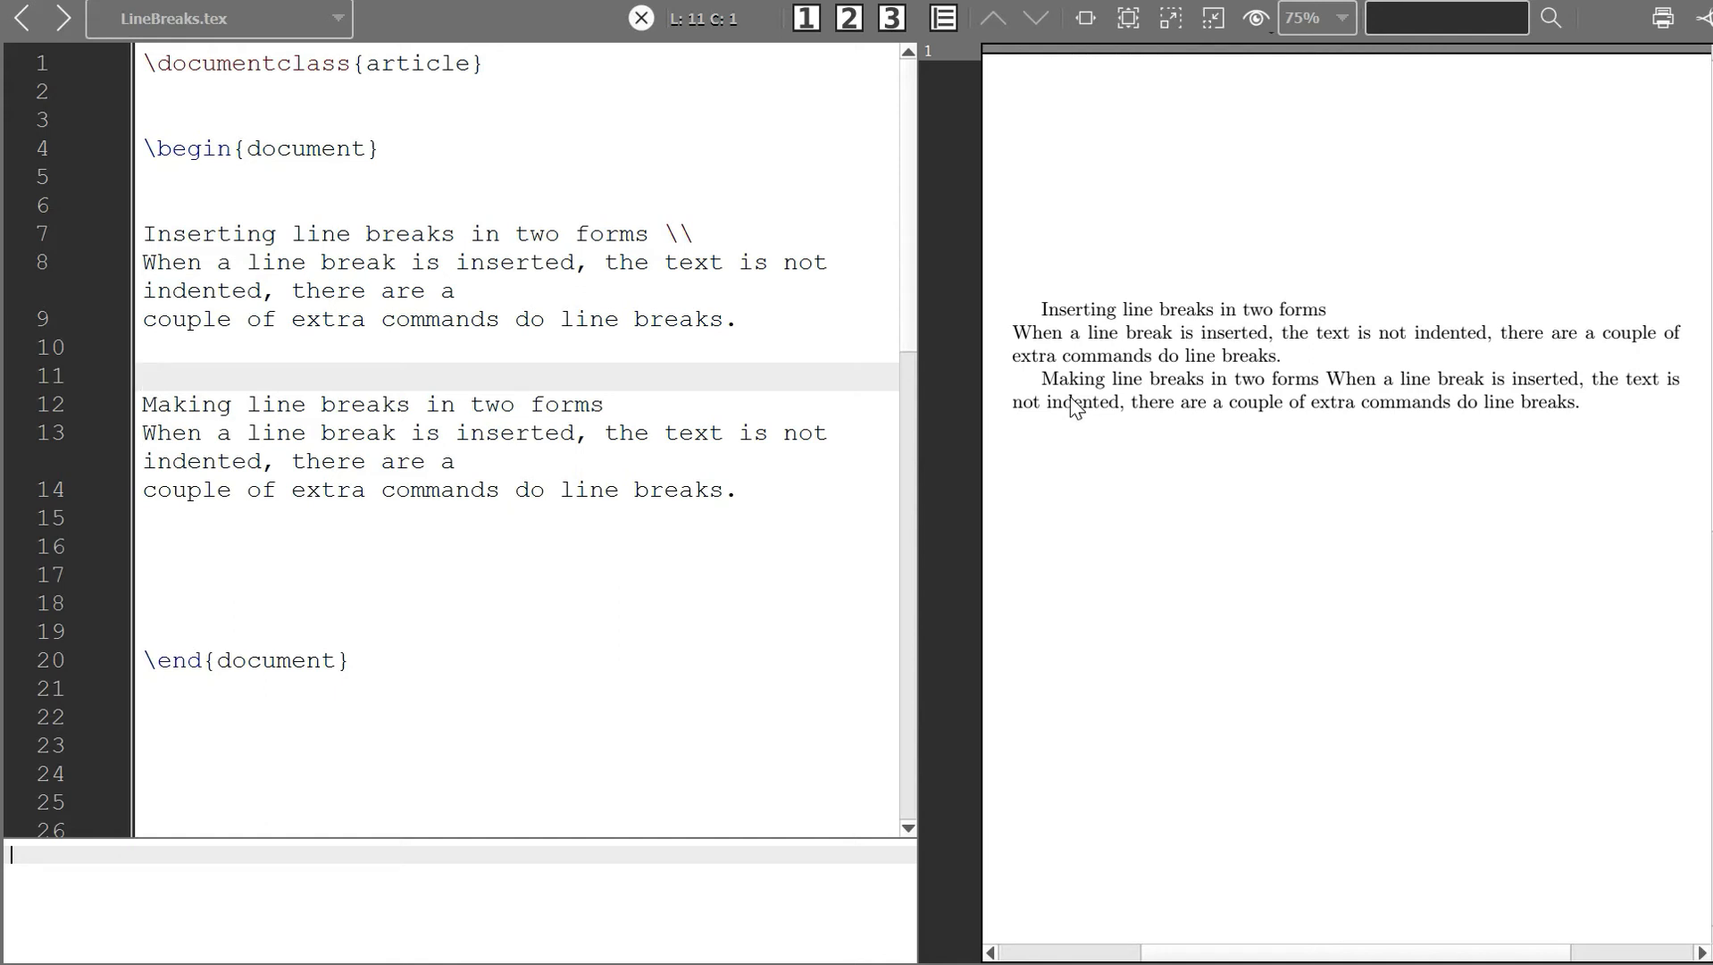
{"action": "left_click", "coordinate": [143, 376]}
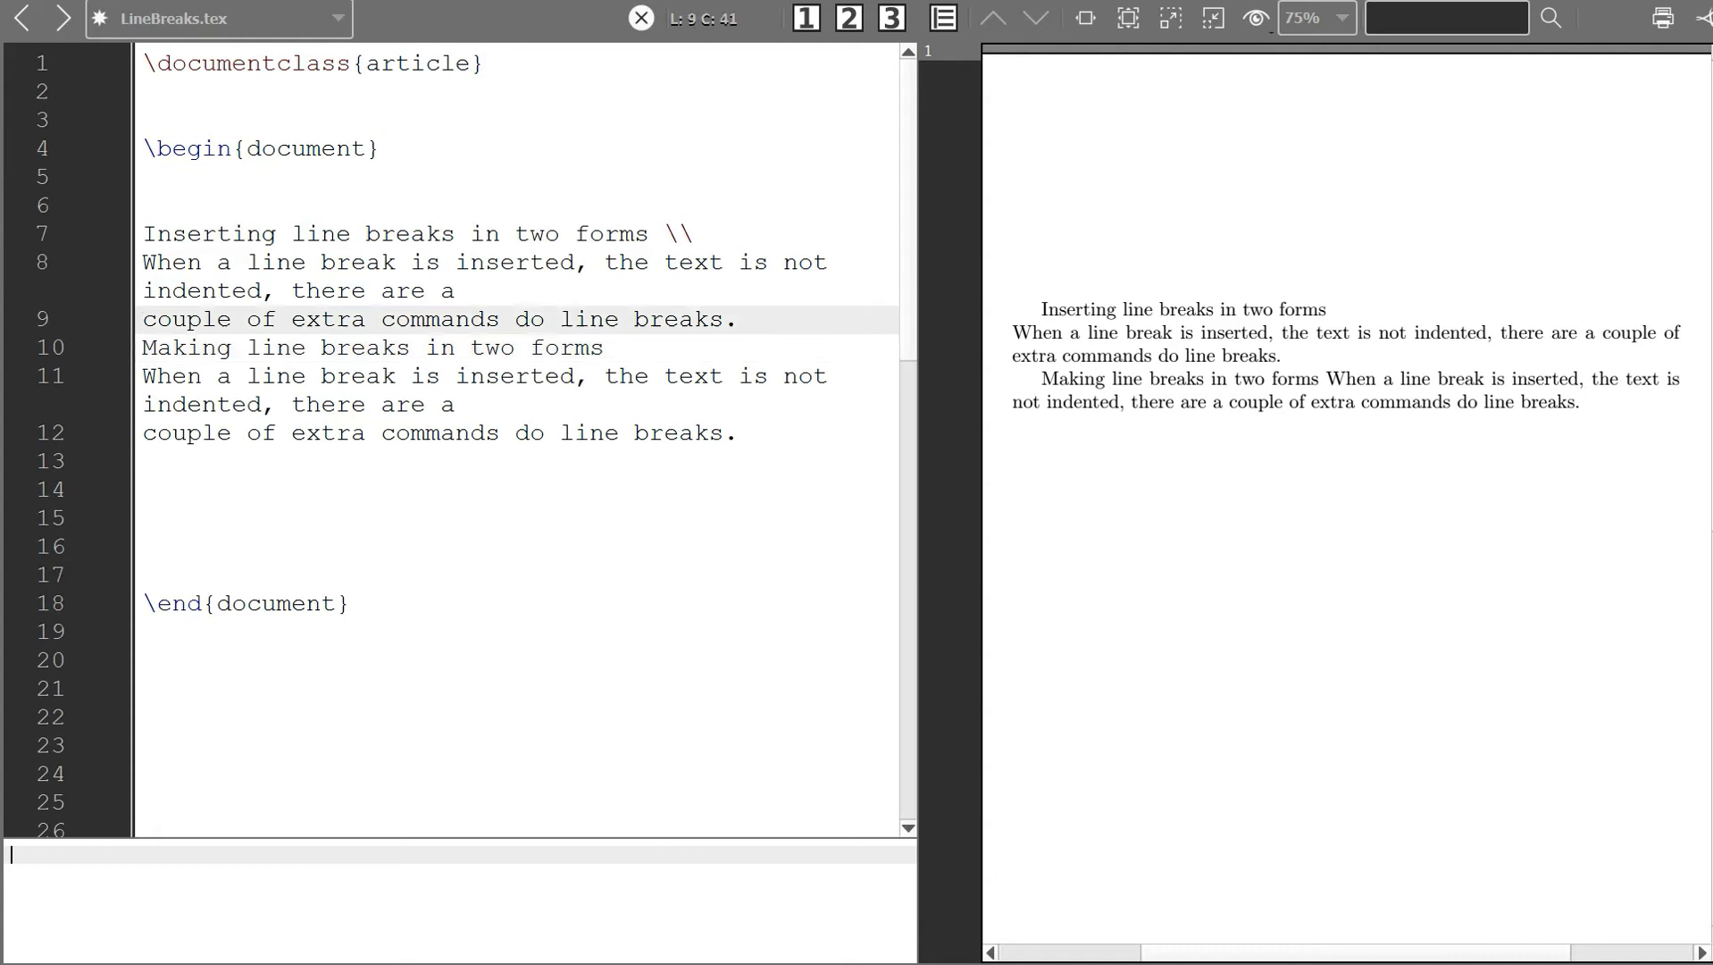
- End the first text block with a \par paragraph break
{"action": "type", "text": "\\"}
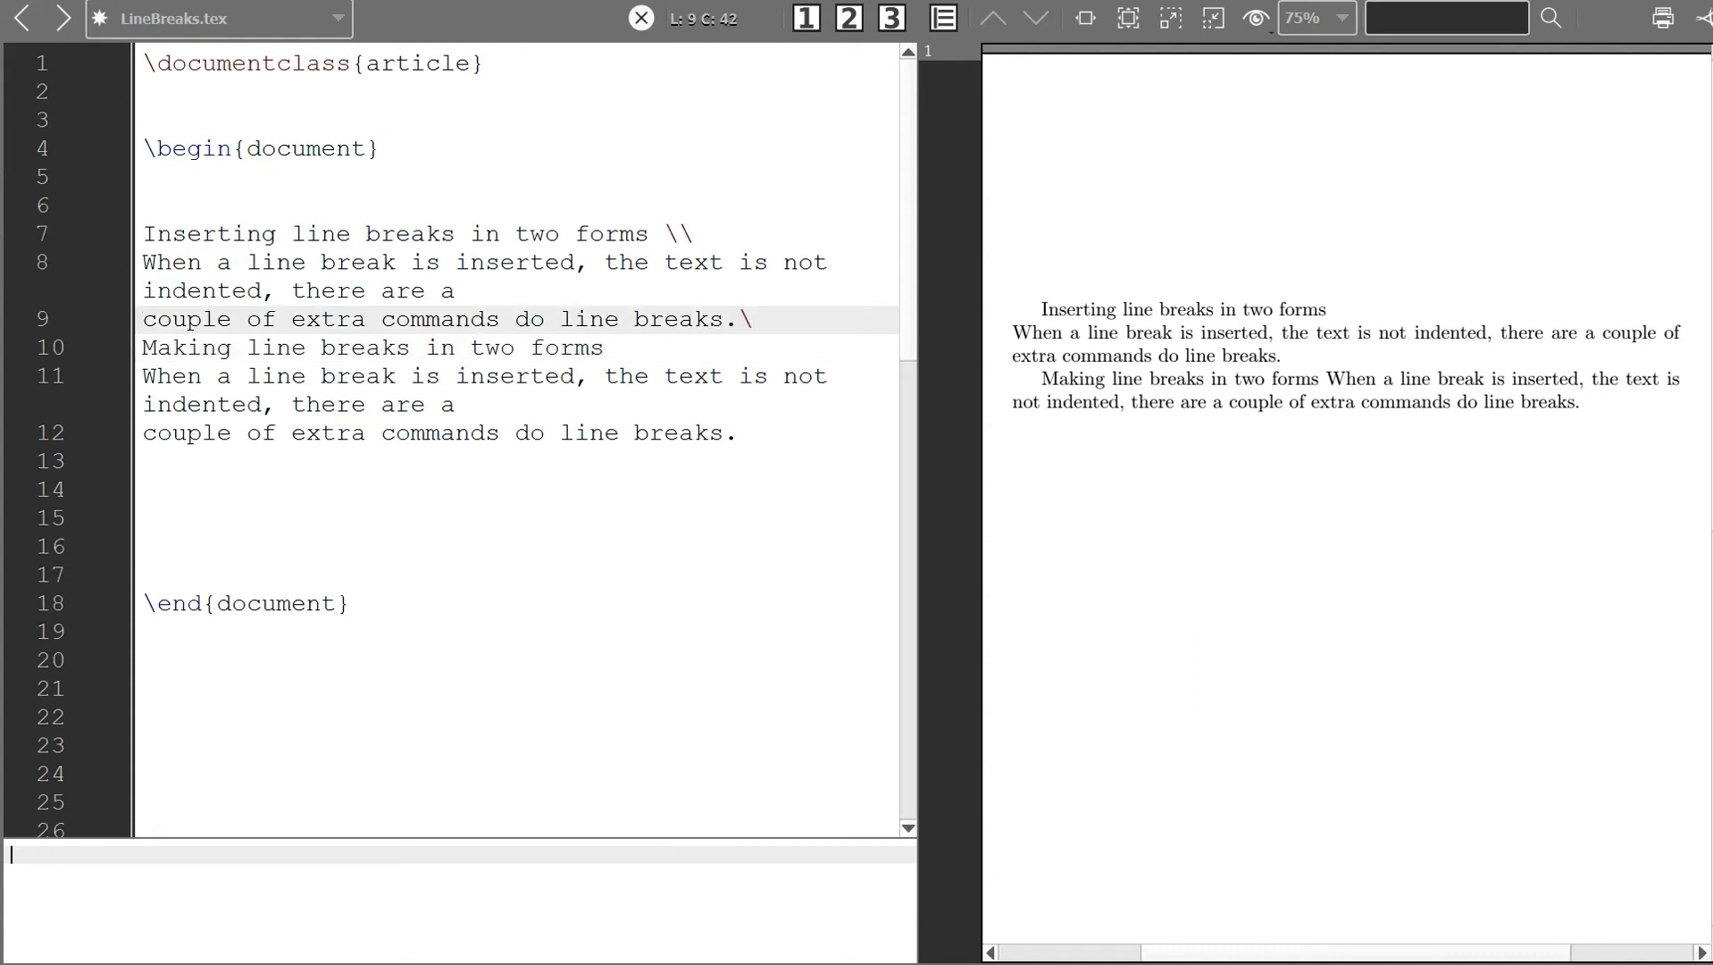
{"action": "type", "text": "pa"}
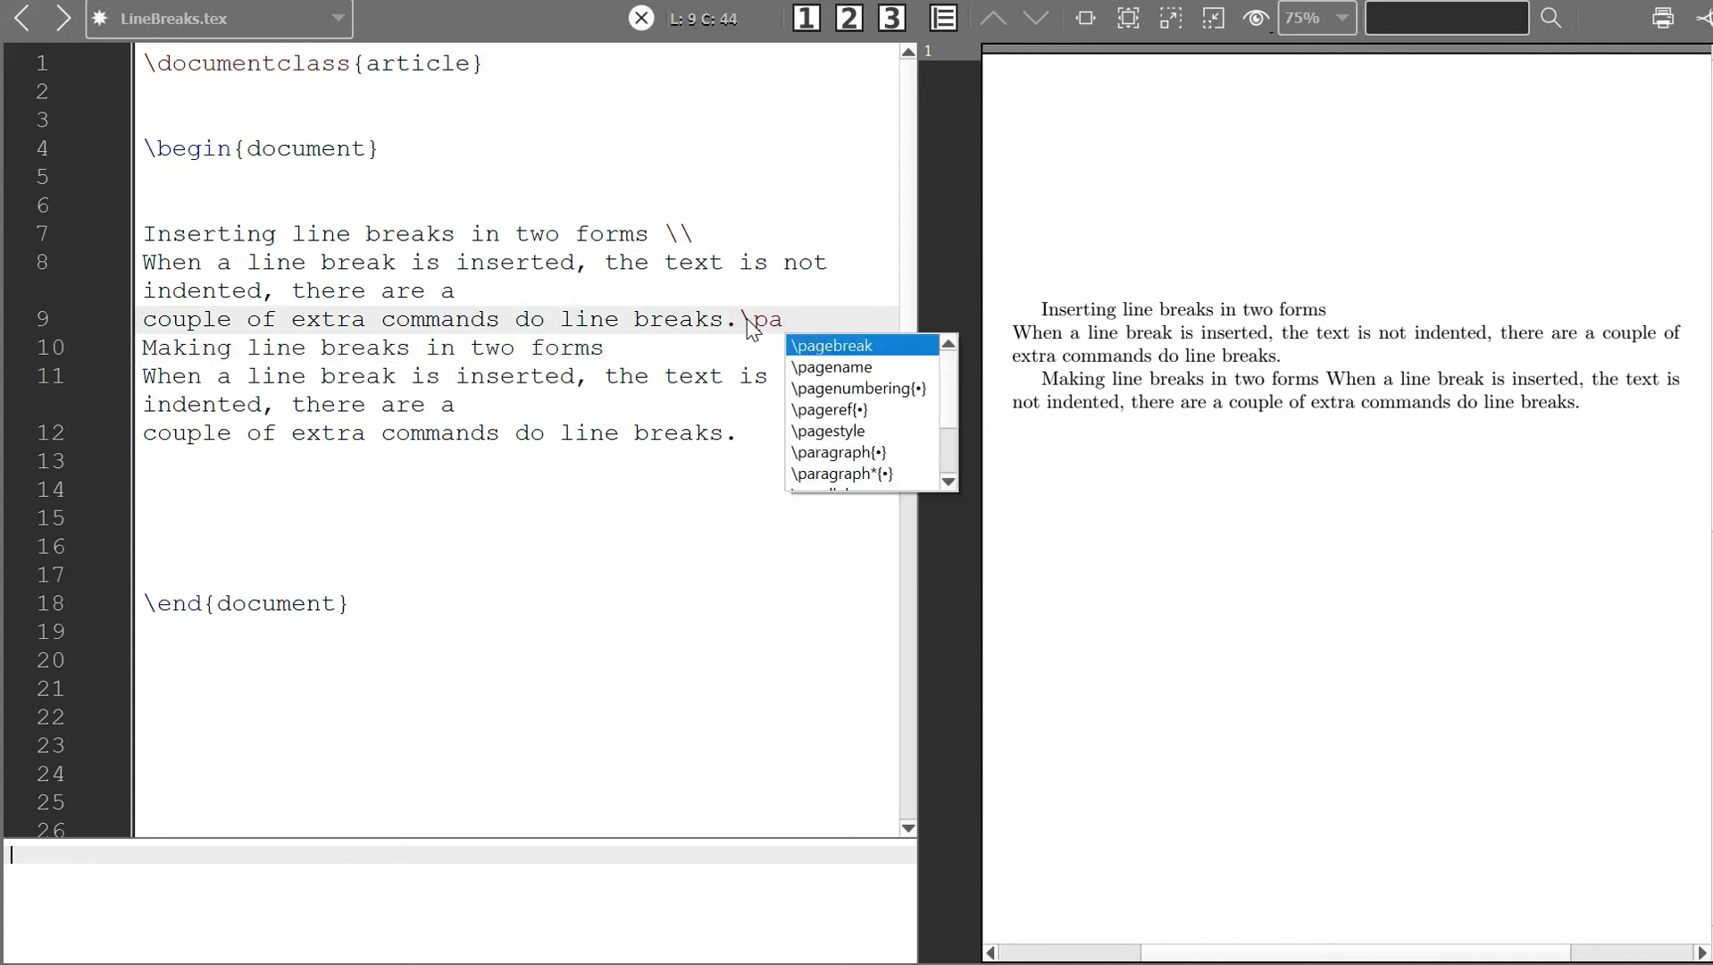
{"action": "type", "text": "r"}
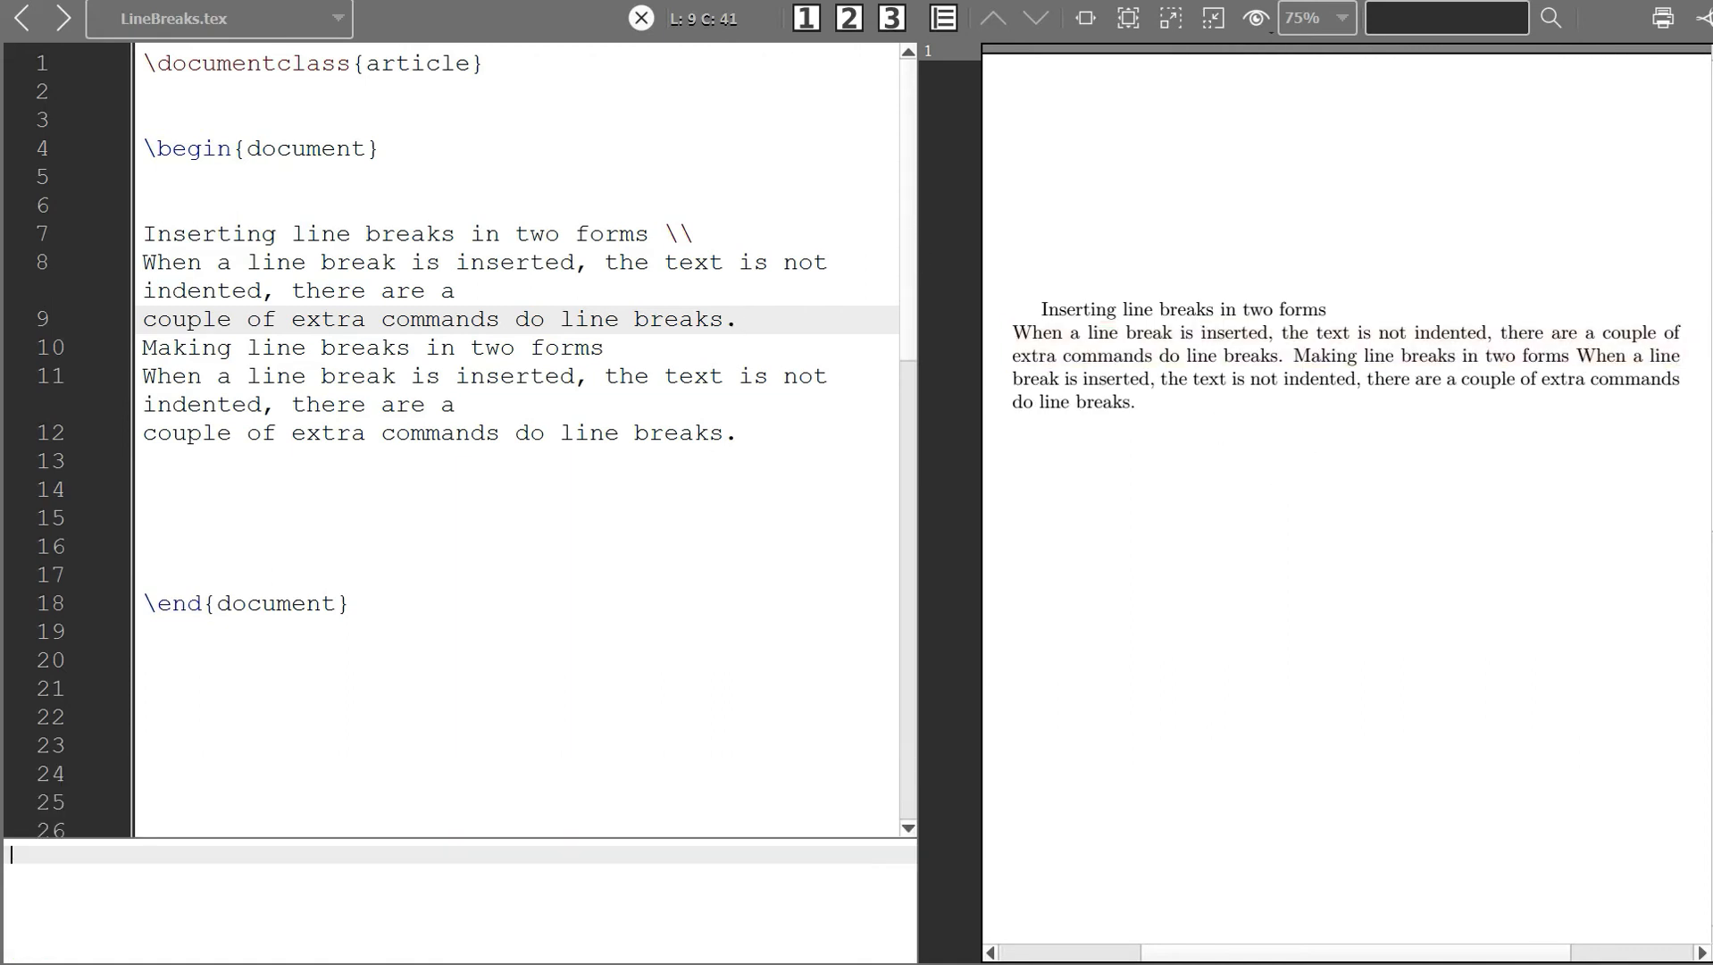
{"action": "type", "text": "\\"}
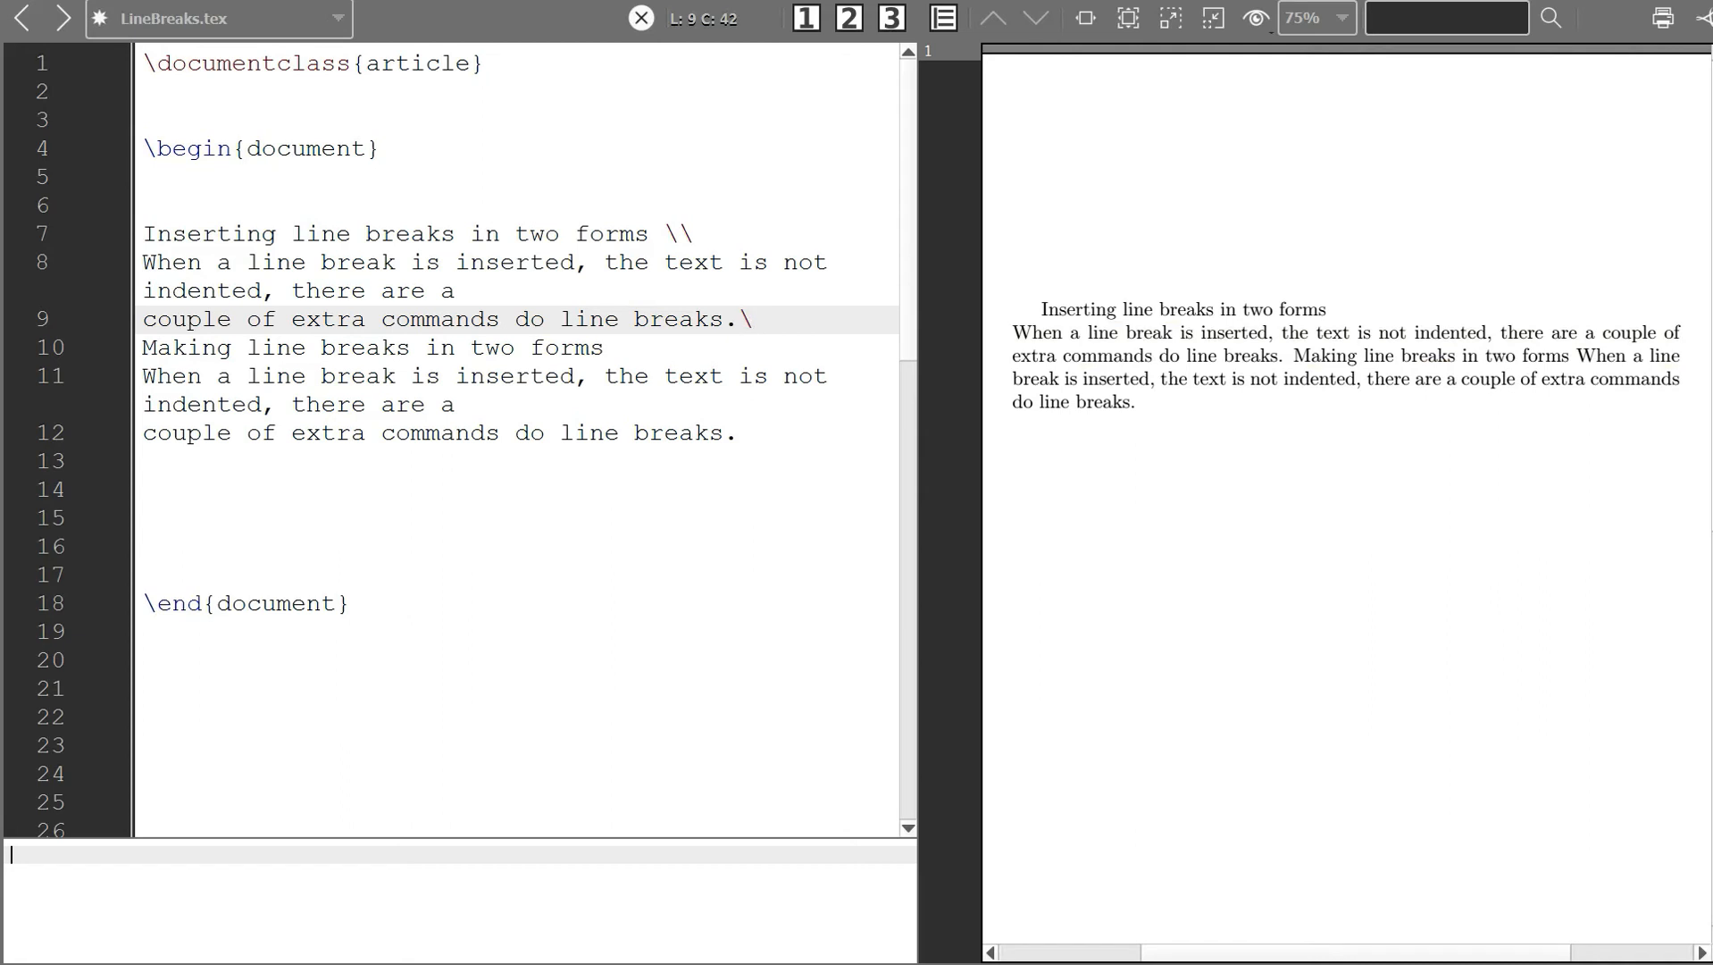
{"action": "type", "text": "par"}
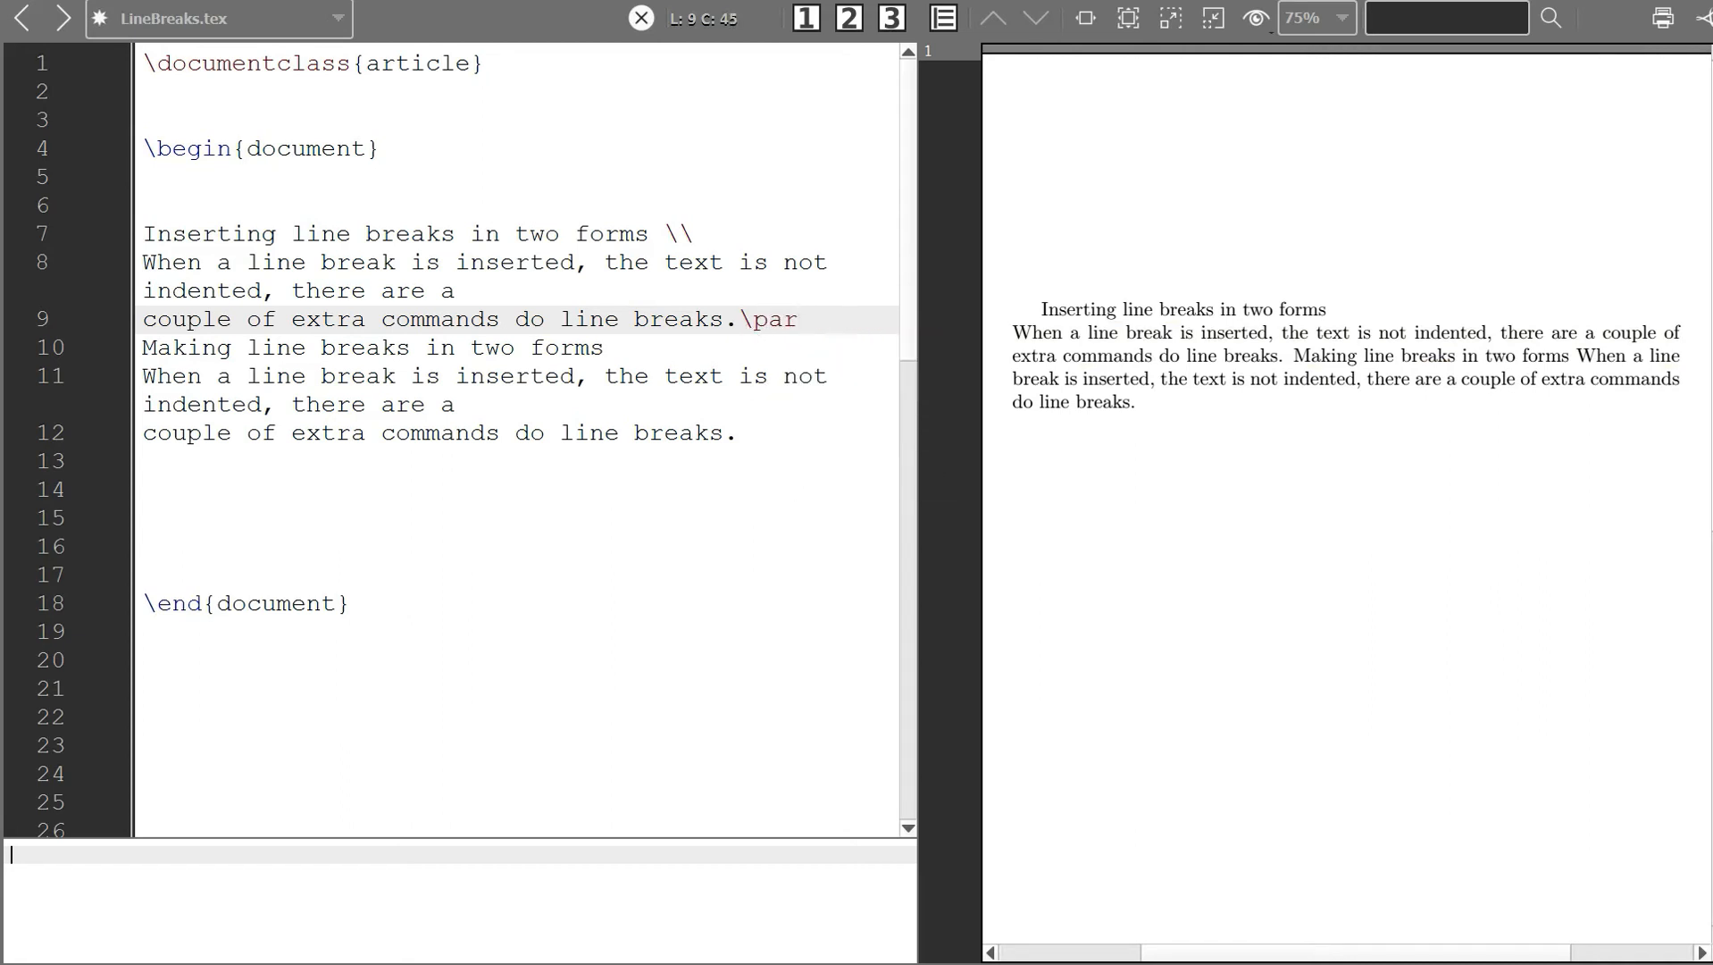
- Recompile to confirm 'Making line breaks in two forms' stays an indented paragraph
{"action": "left_click", "coordinate": [799, 318]}
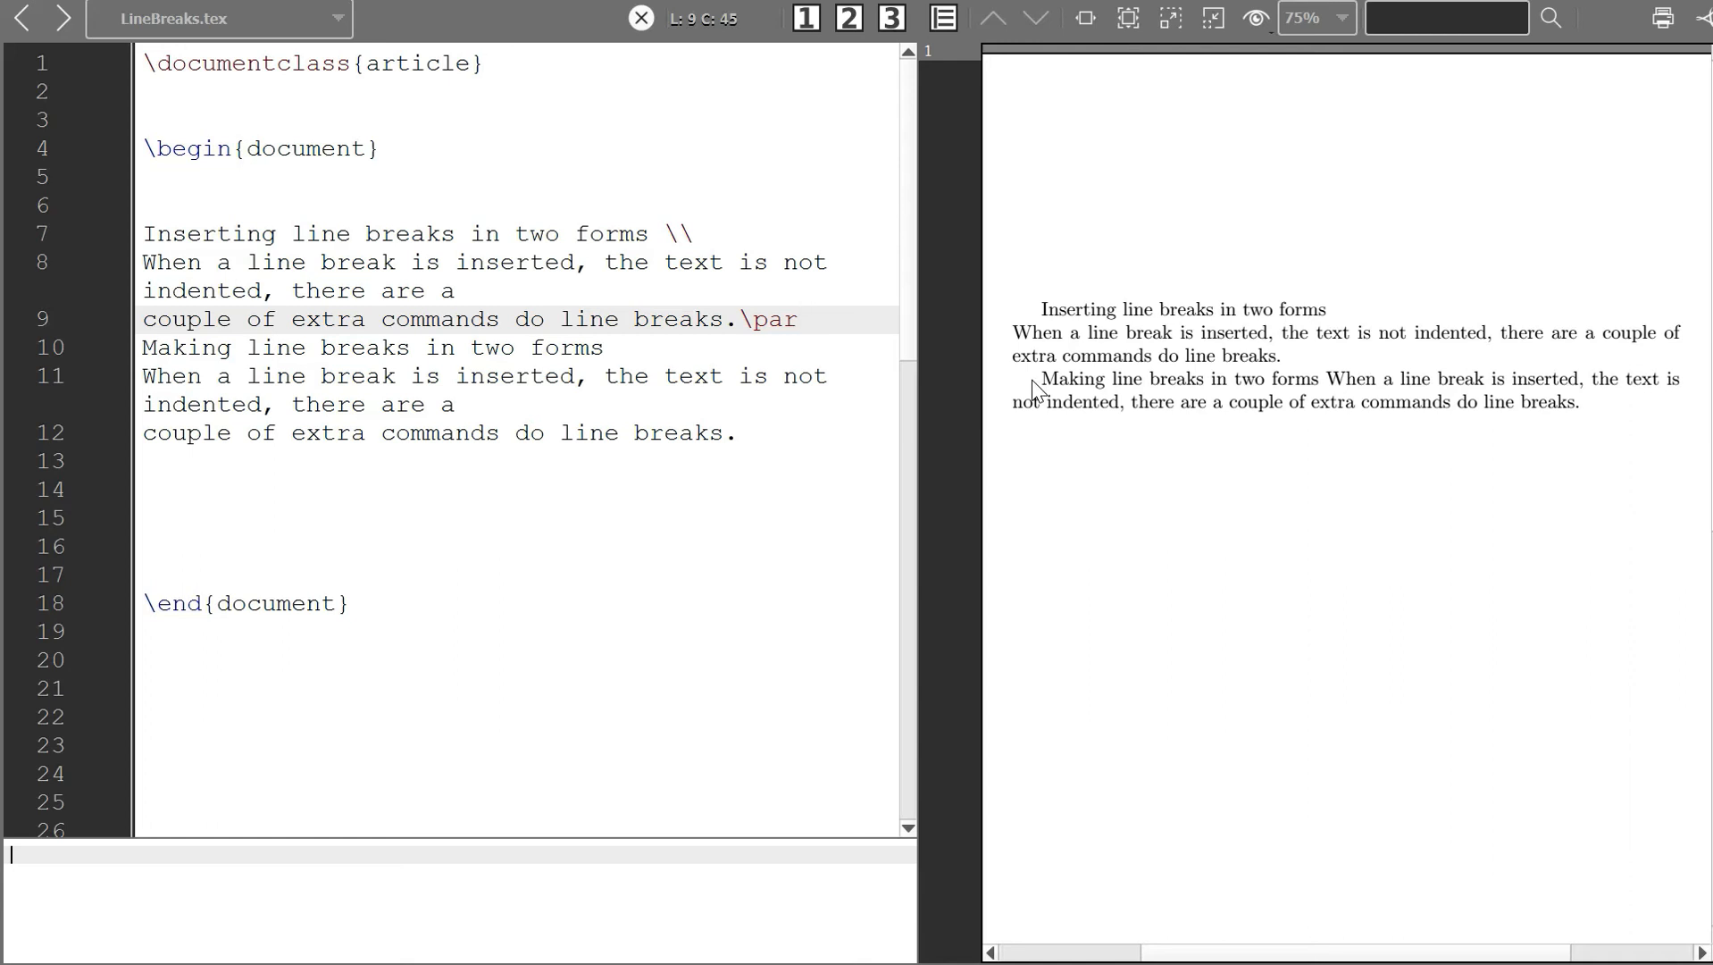
{"action": "left_click", "coordinate": [797, 320]}
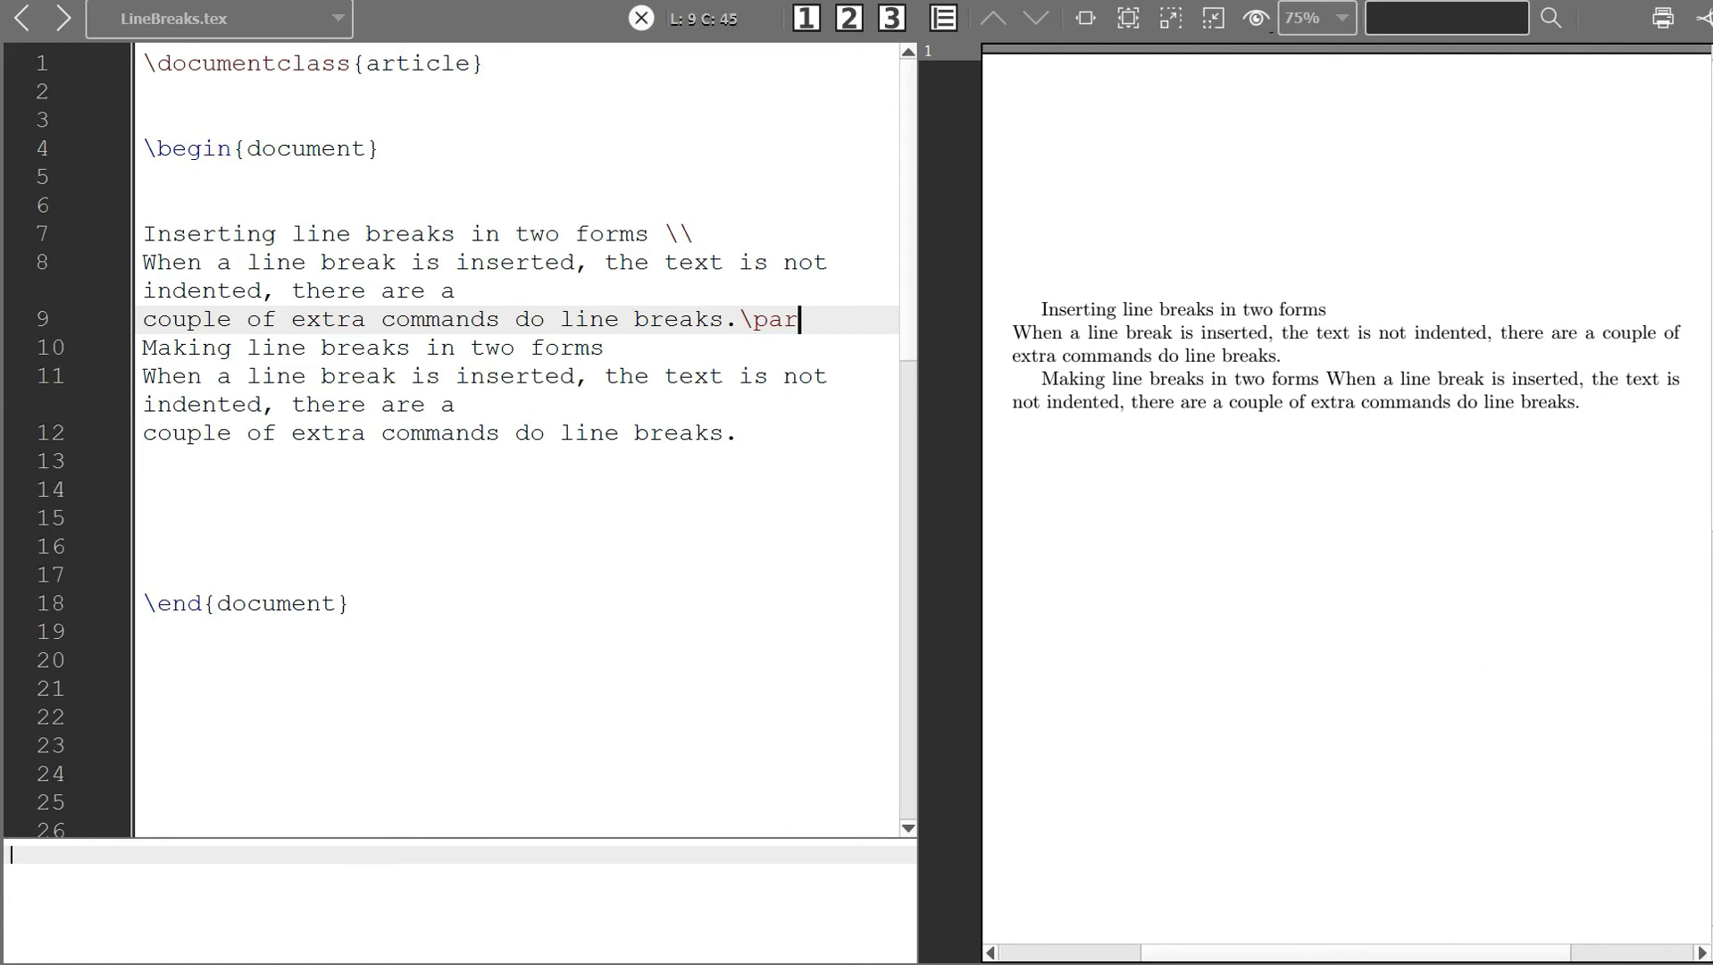
{"action": "left_click", "coordinate": [148, 234]}
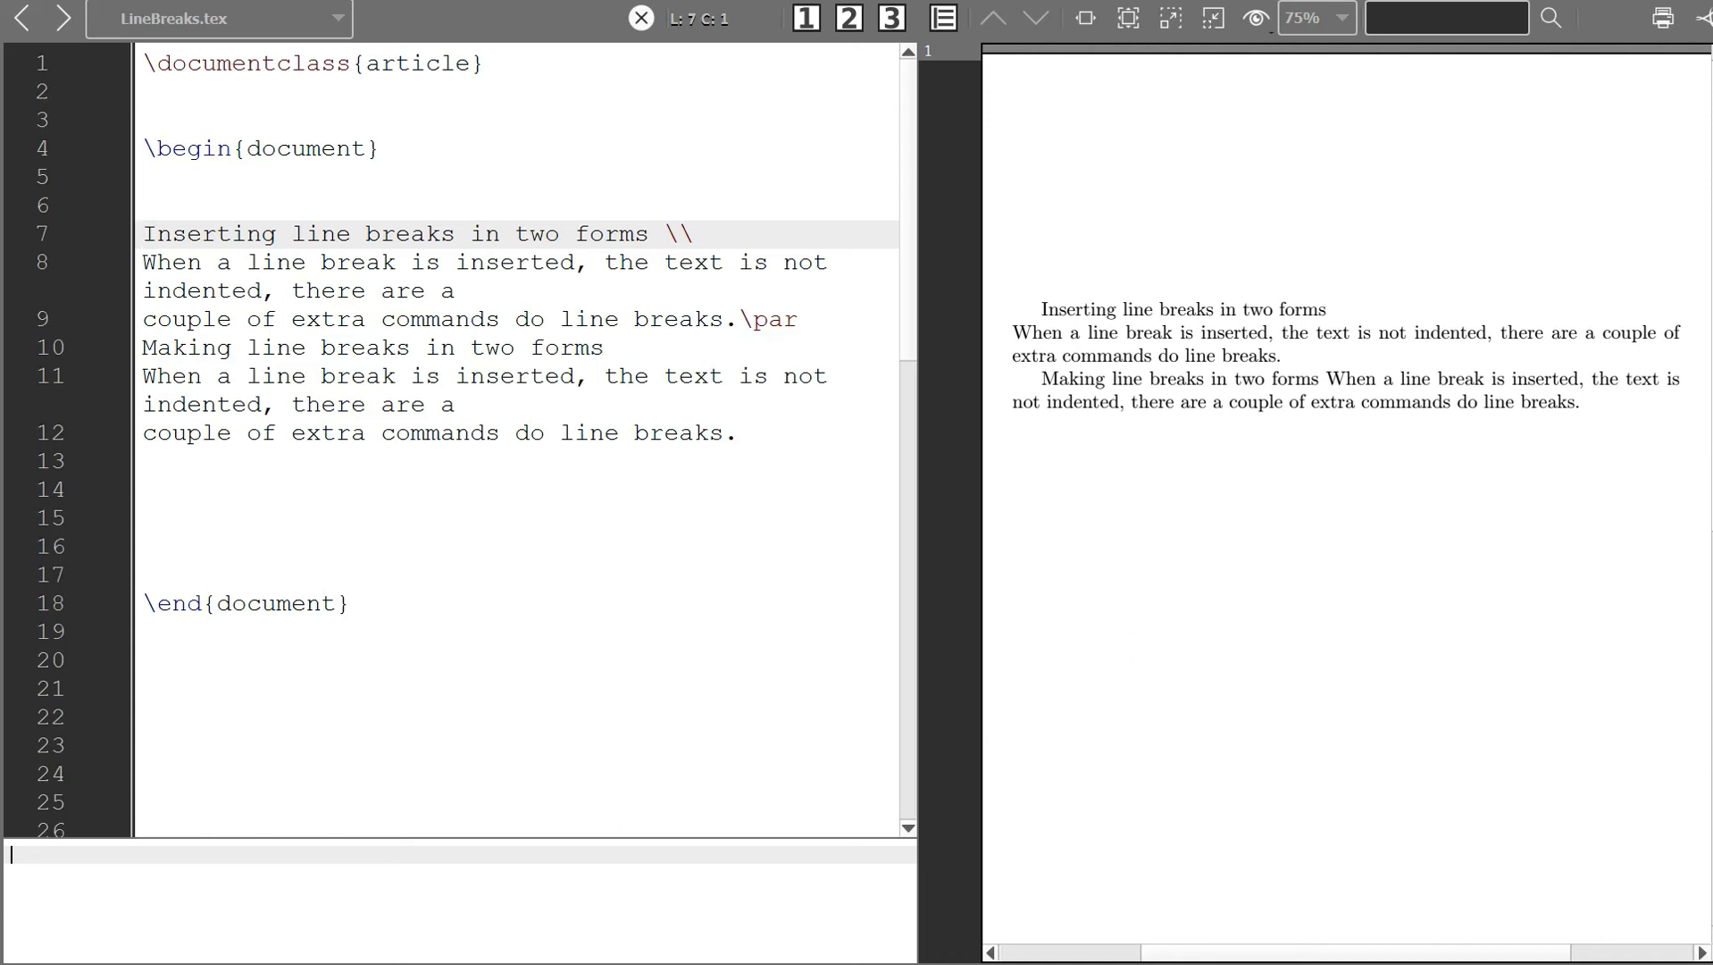
- Comment out the heading line with %, then add blank lines after the first block
{"action": "type", "text": "%"}
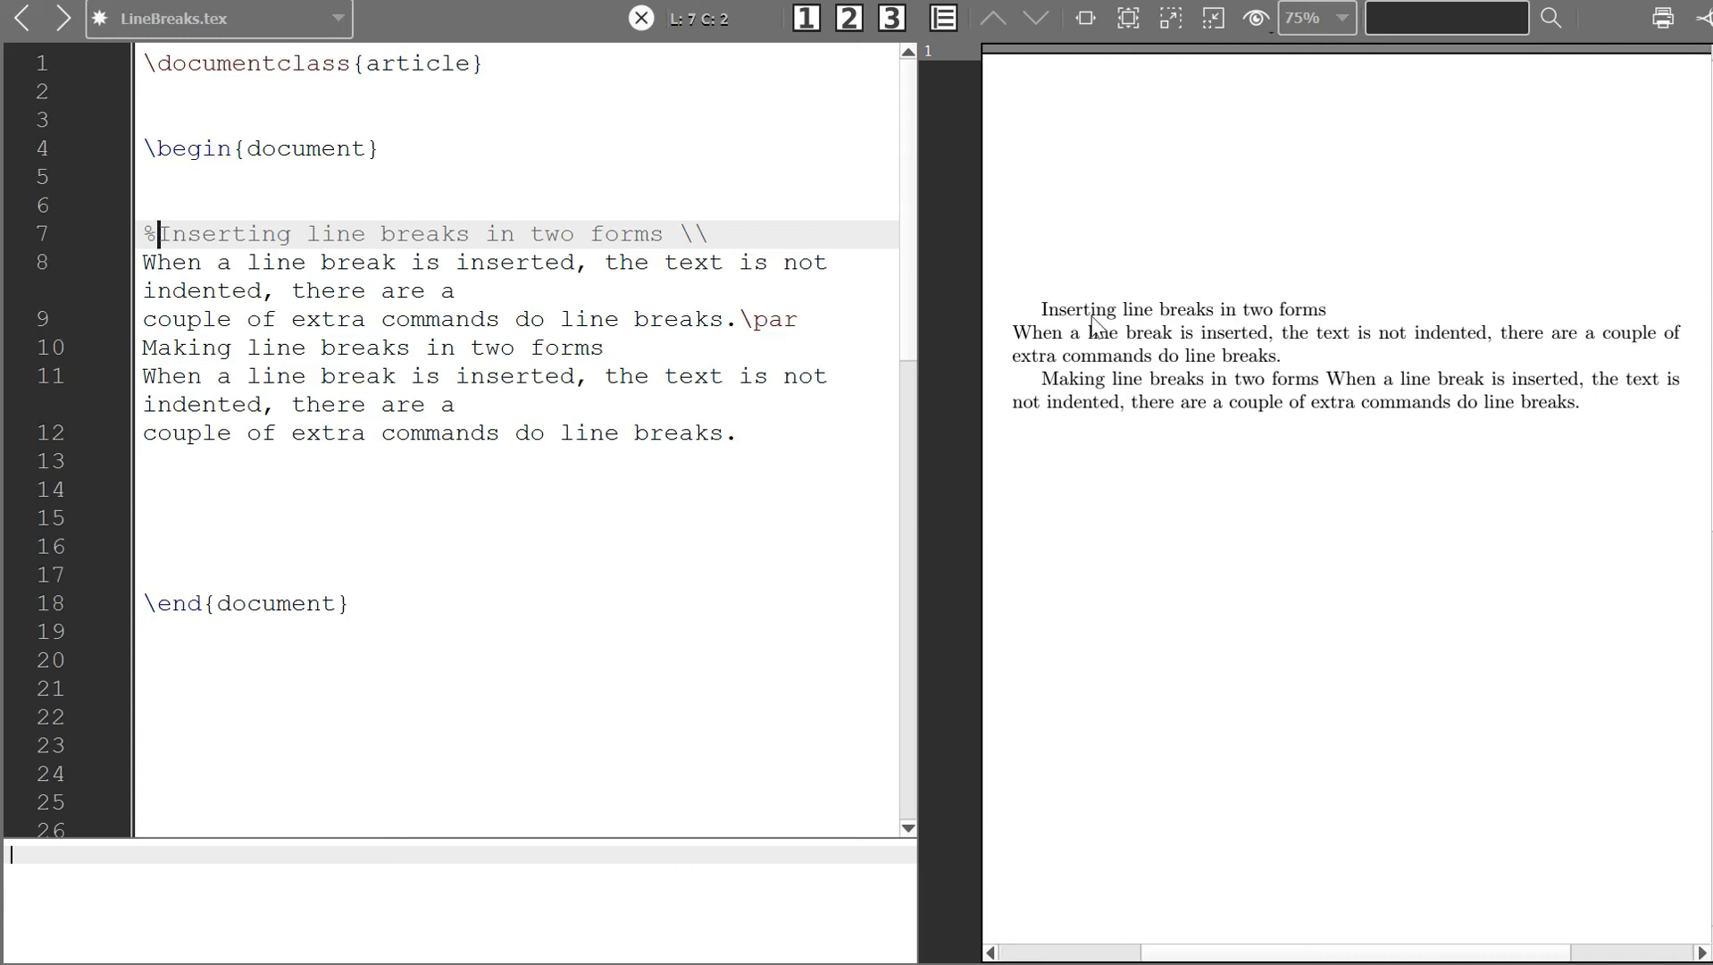
{"action": "mouse_move", "coordinate": [1197, 320]}
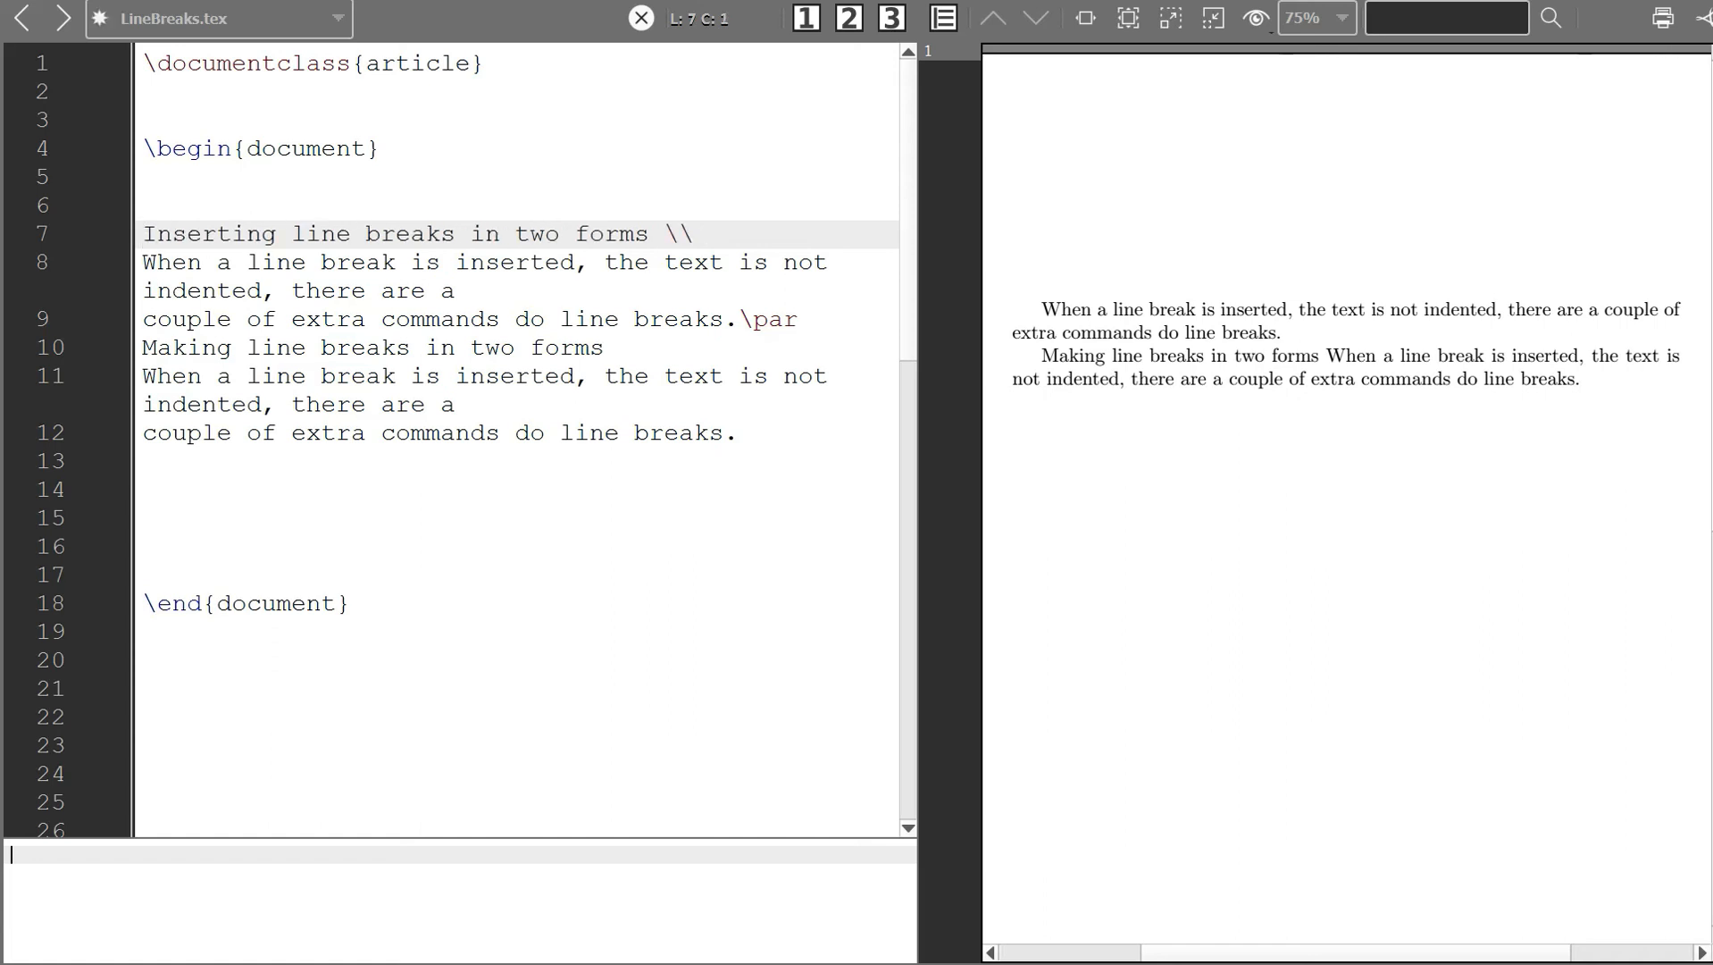
{"action": "left_click", "coordinate": [795, 320]}
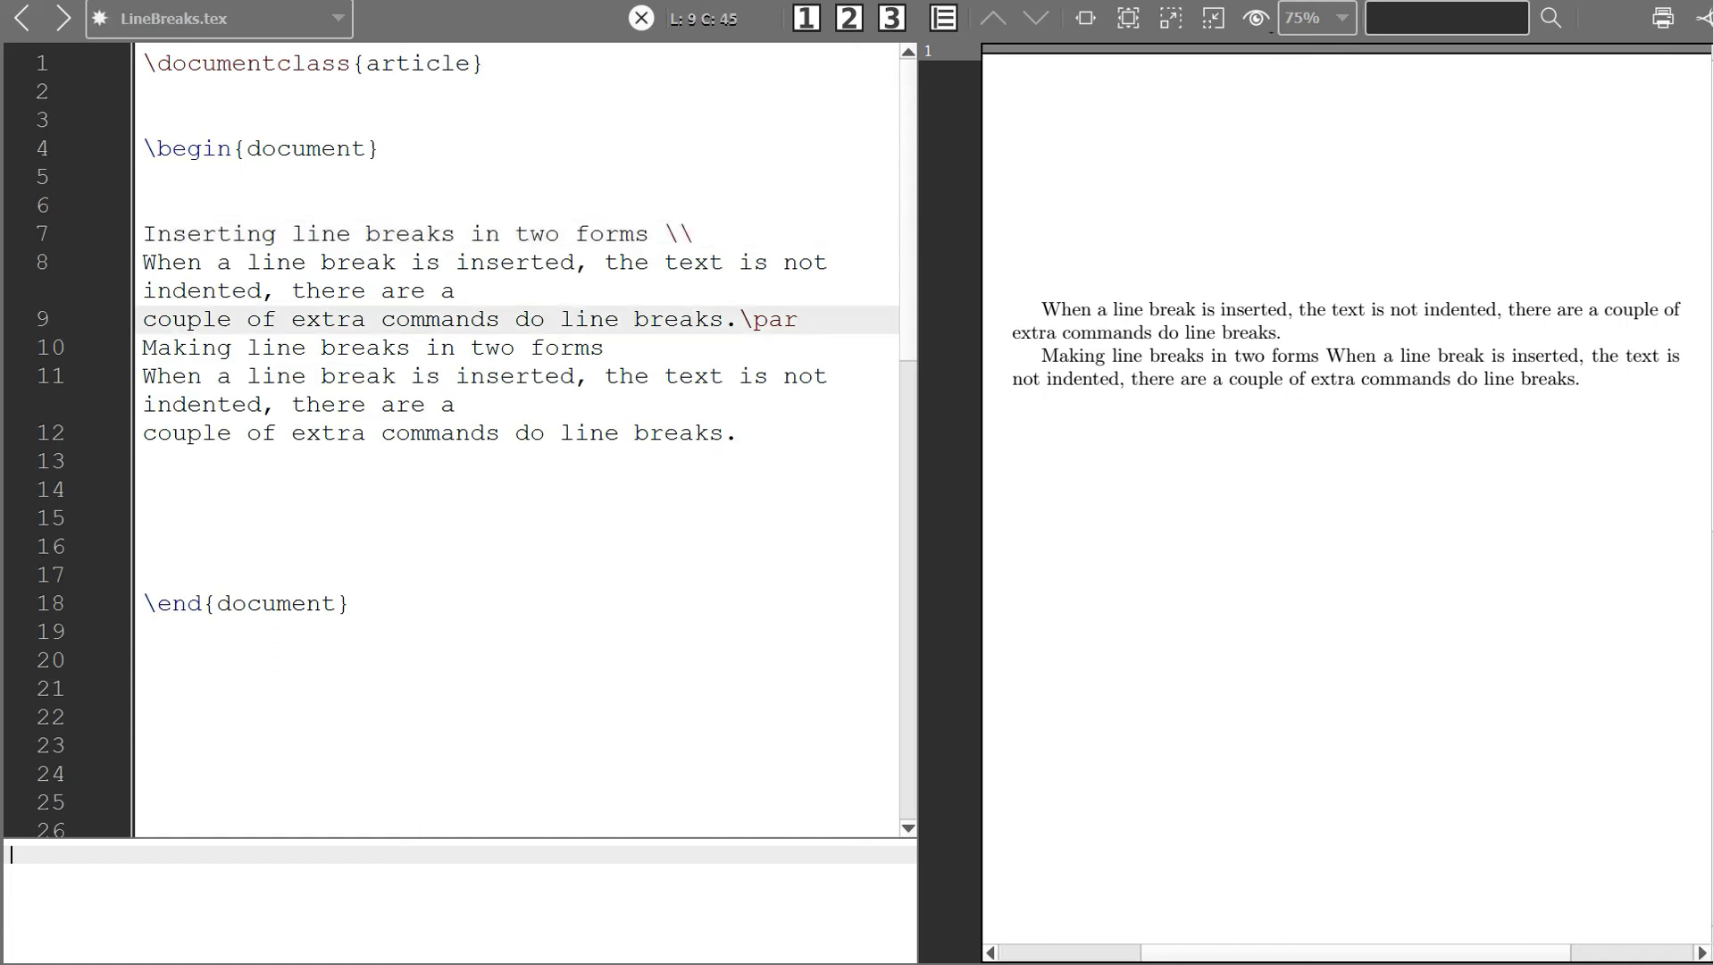
{"action": "key", "text": "Return"}
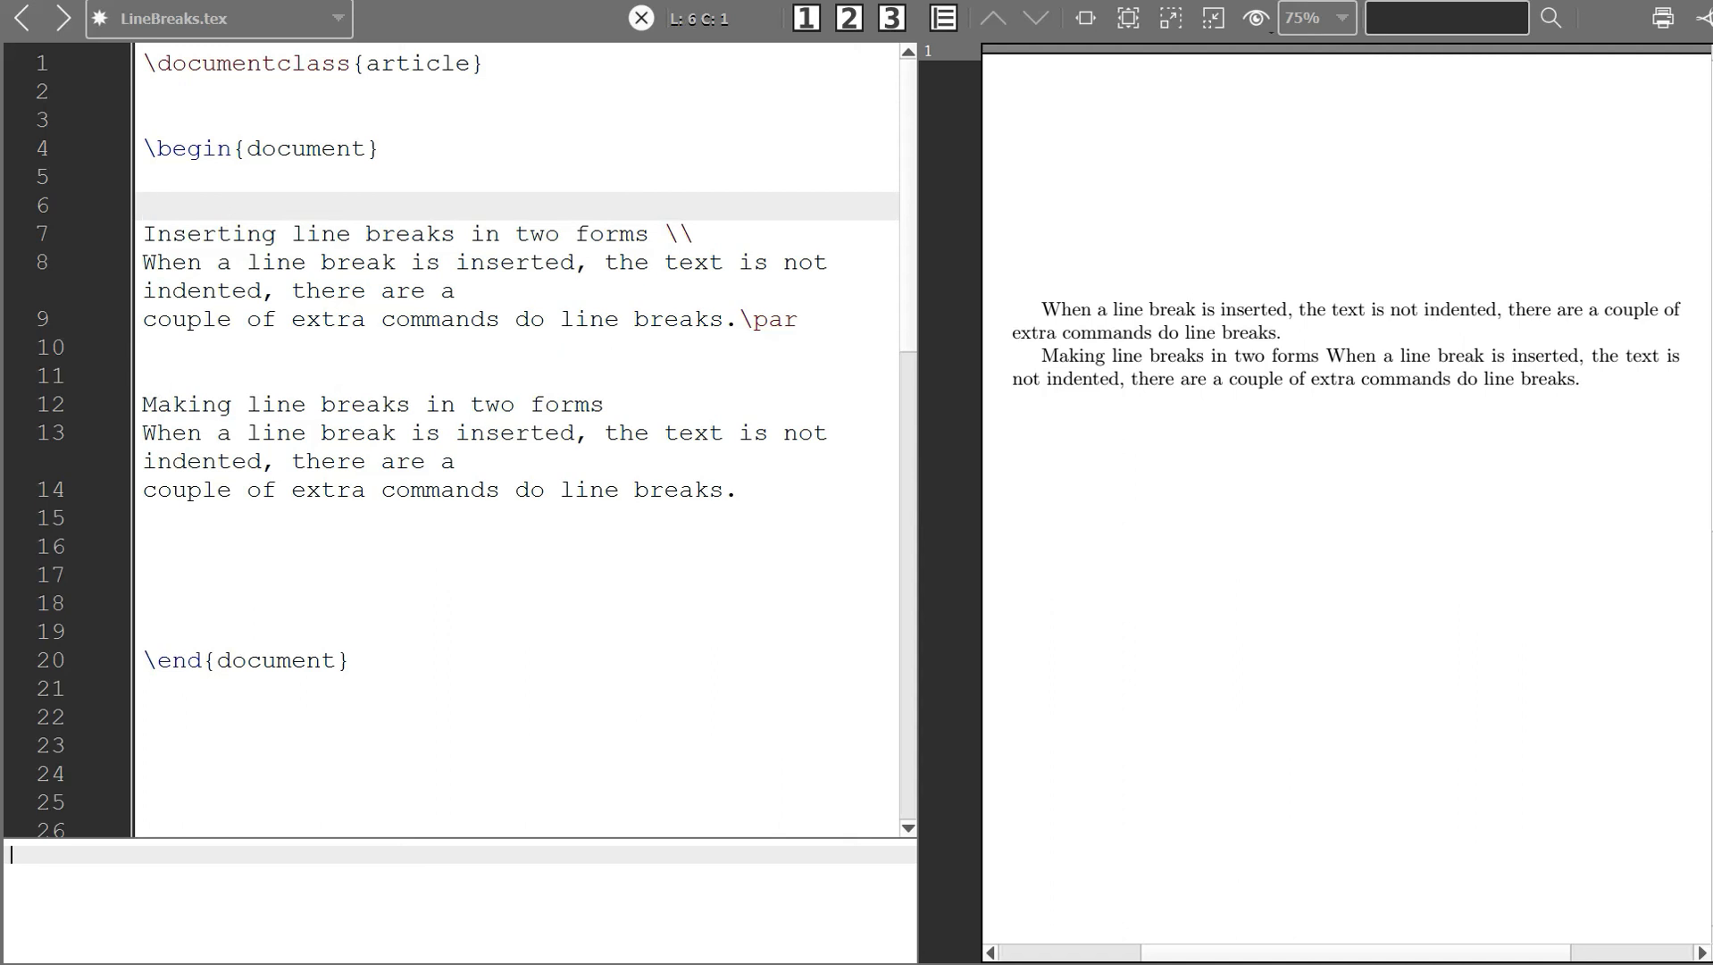
- Wrap the first block in \iffalse … \fi so the preview shows only the second paragraph
{"action": "type", "text": "\\i"}
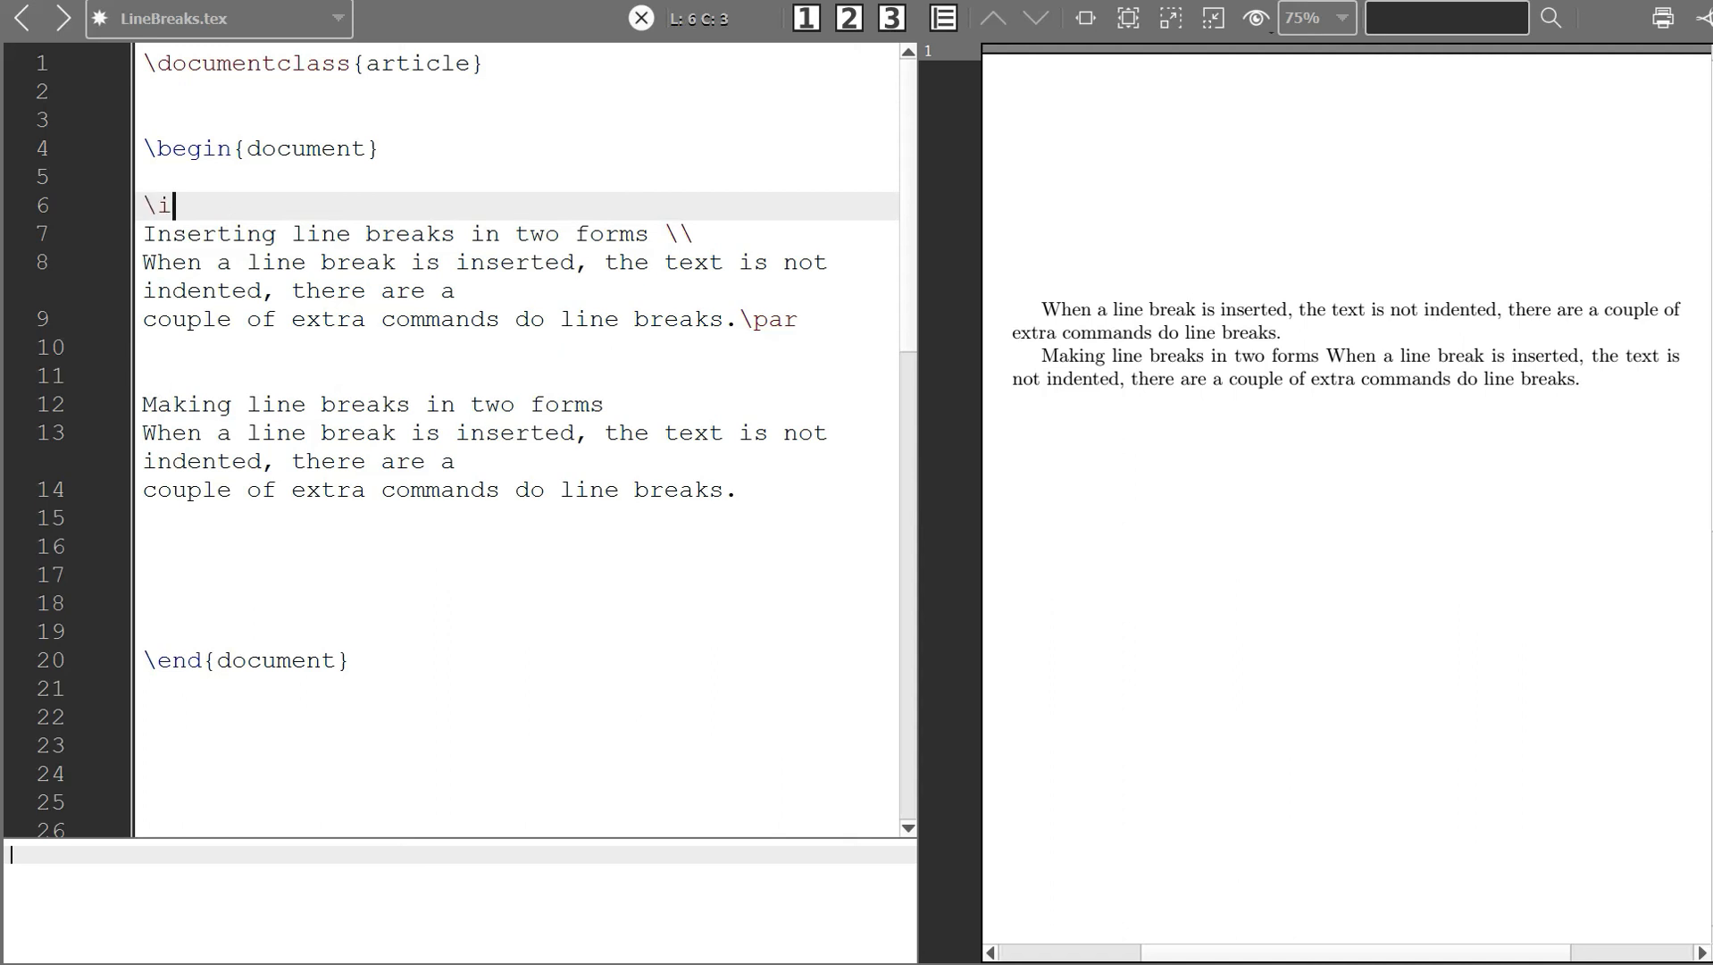
{"action": "type", "text": "ffalse"}
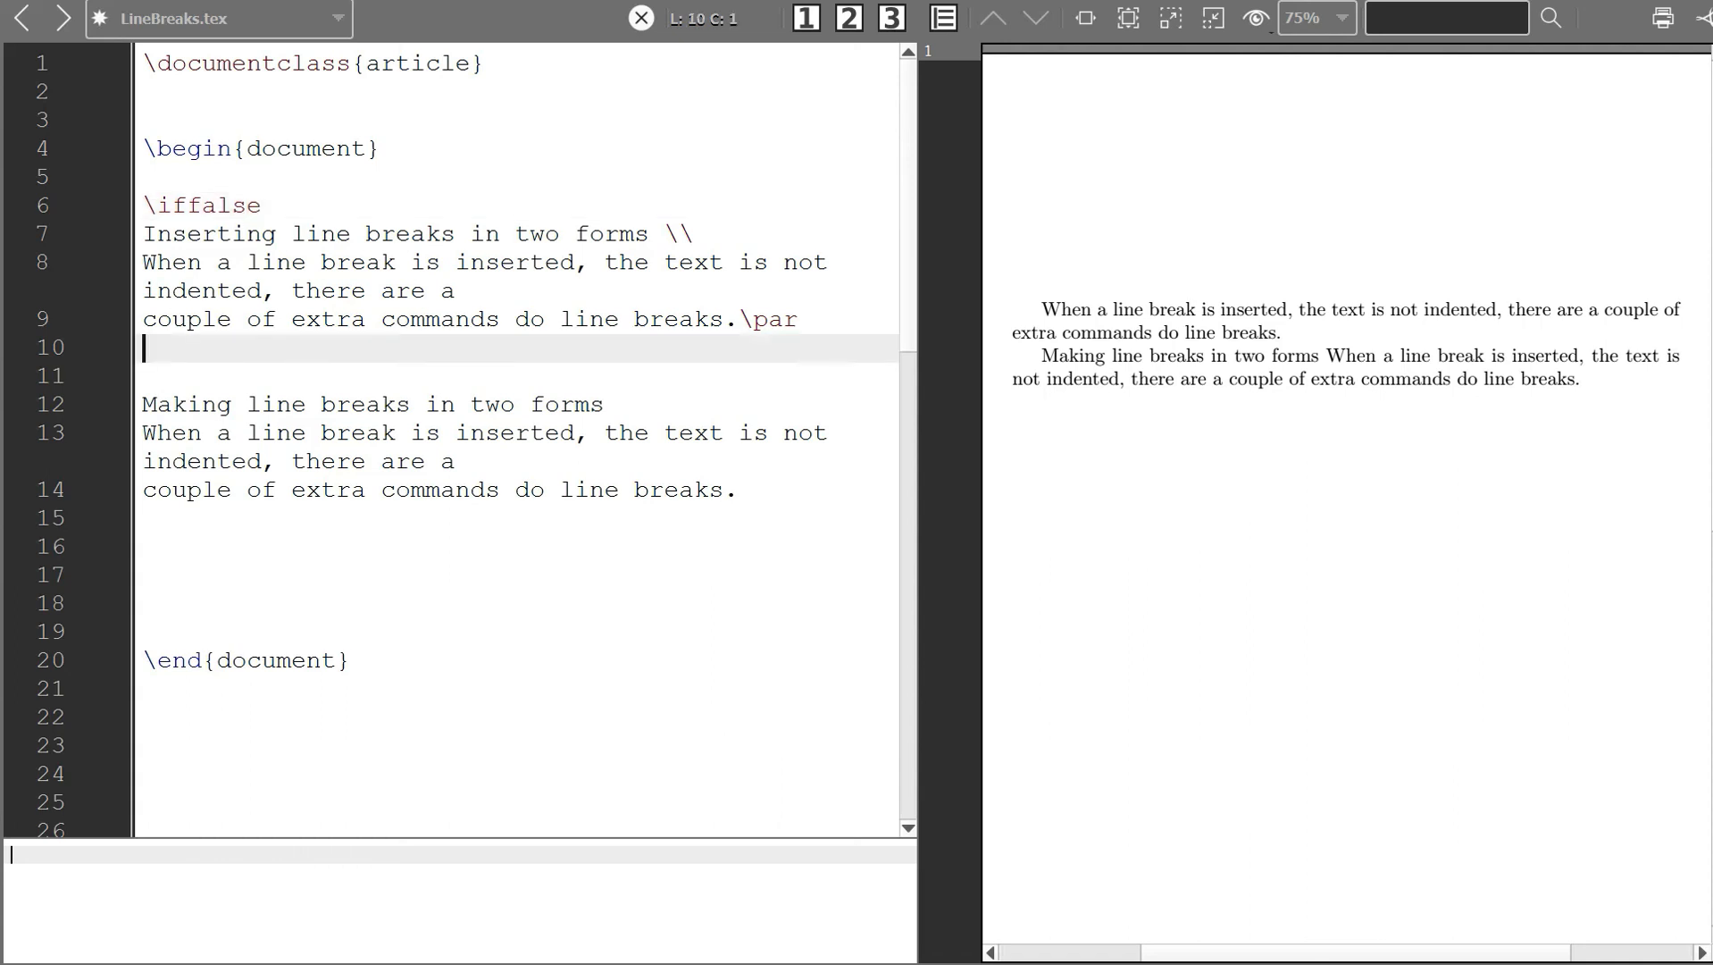
{"action": "type", "text": "\\"}
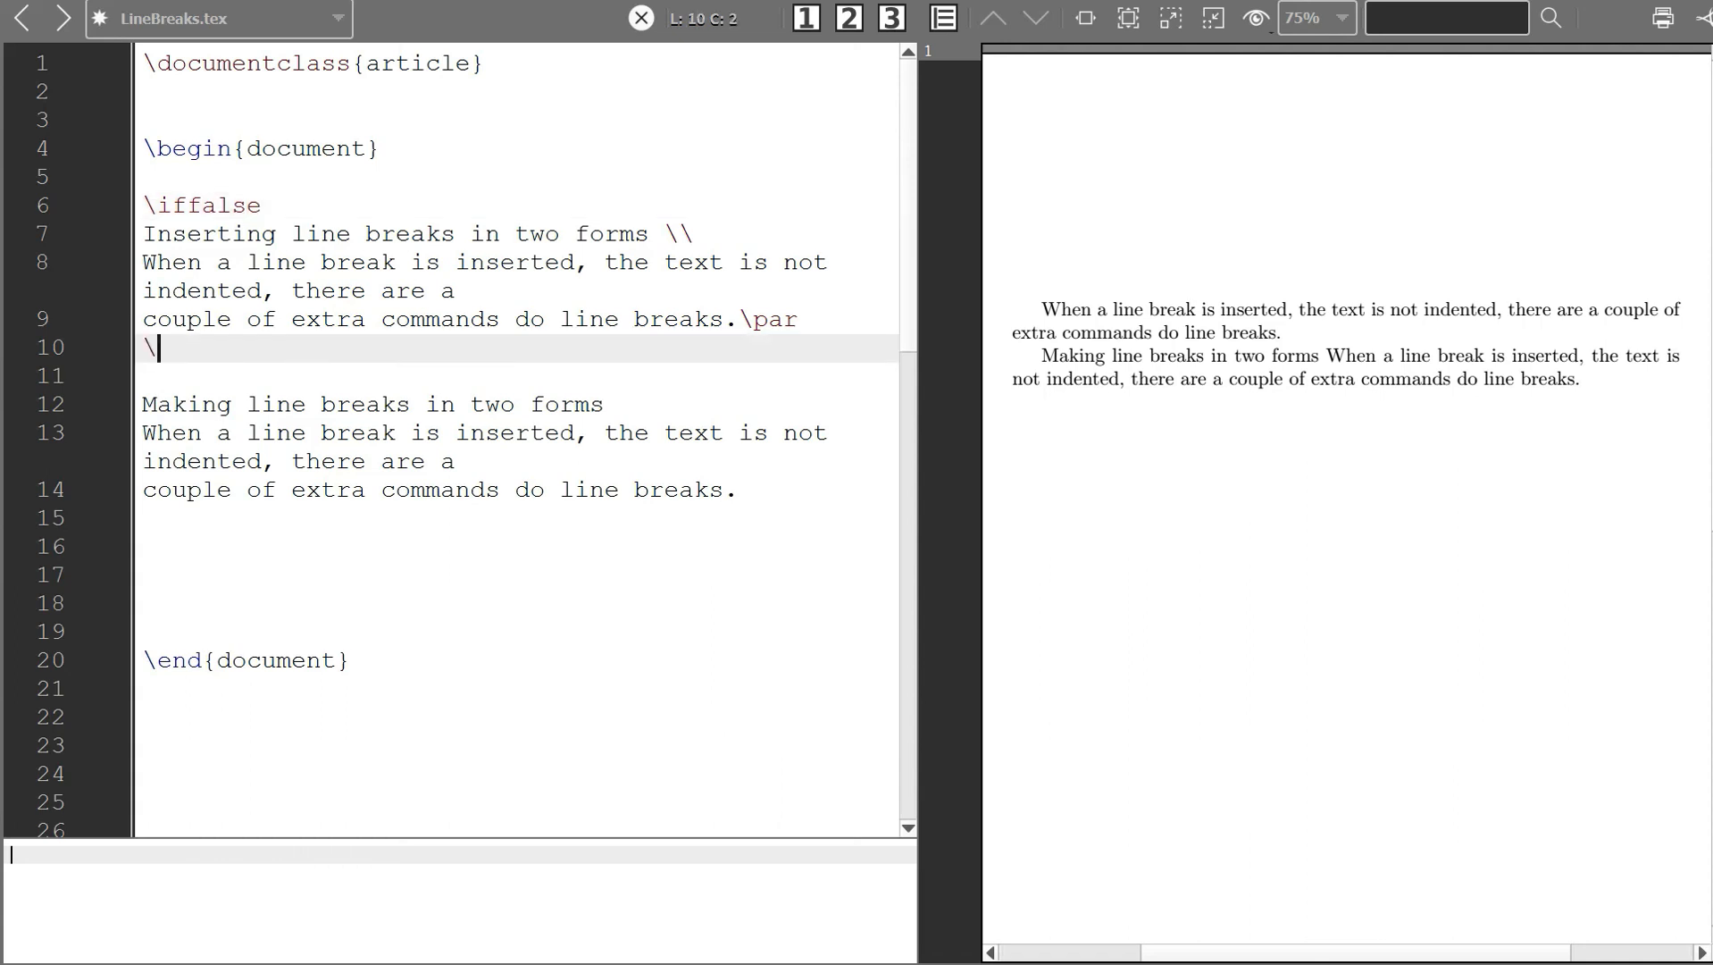
{"action": "type", "text": "fi"}
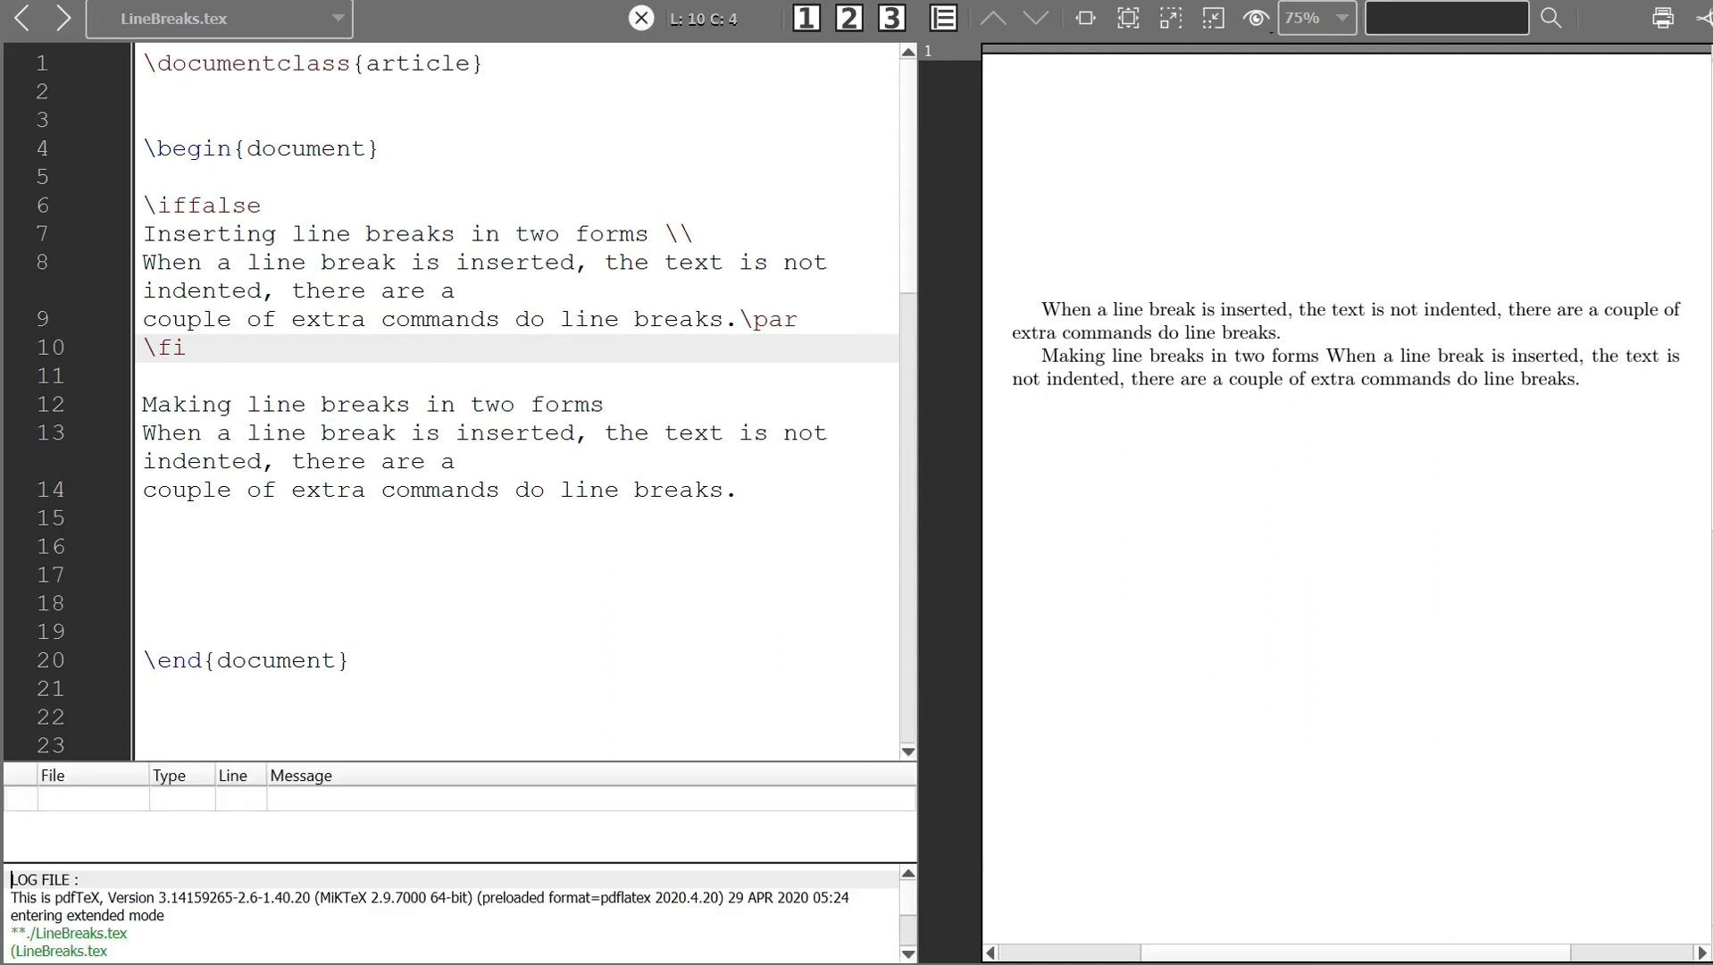
{"action": "left_click", "coordinate": [891, 16]}
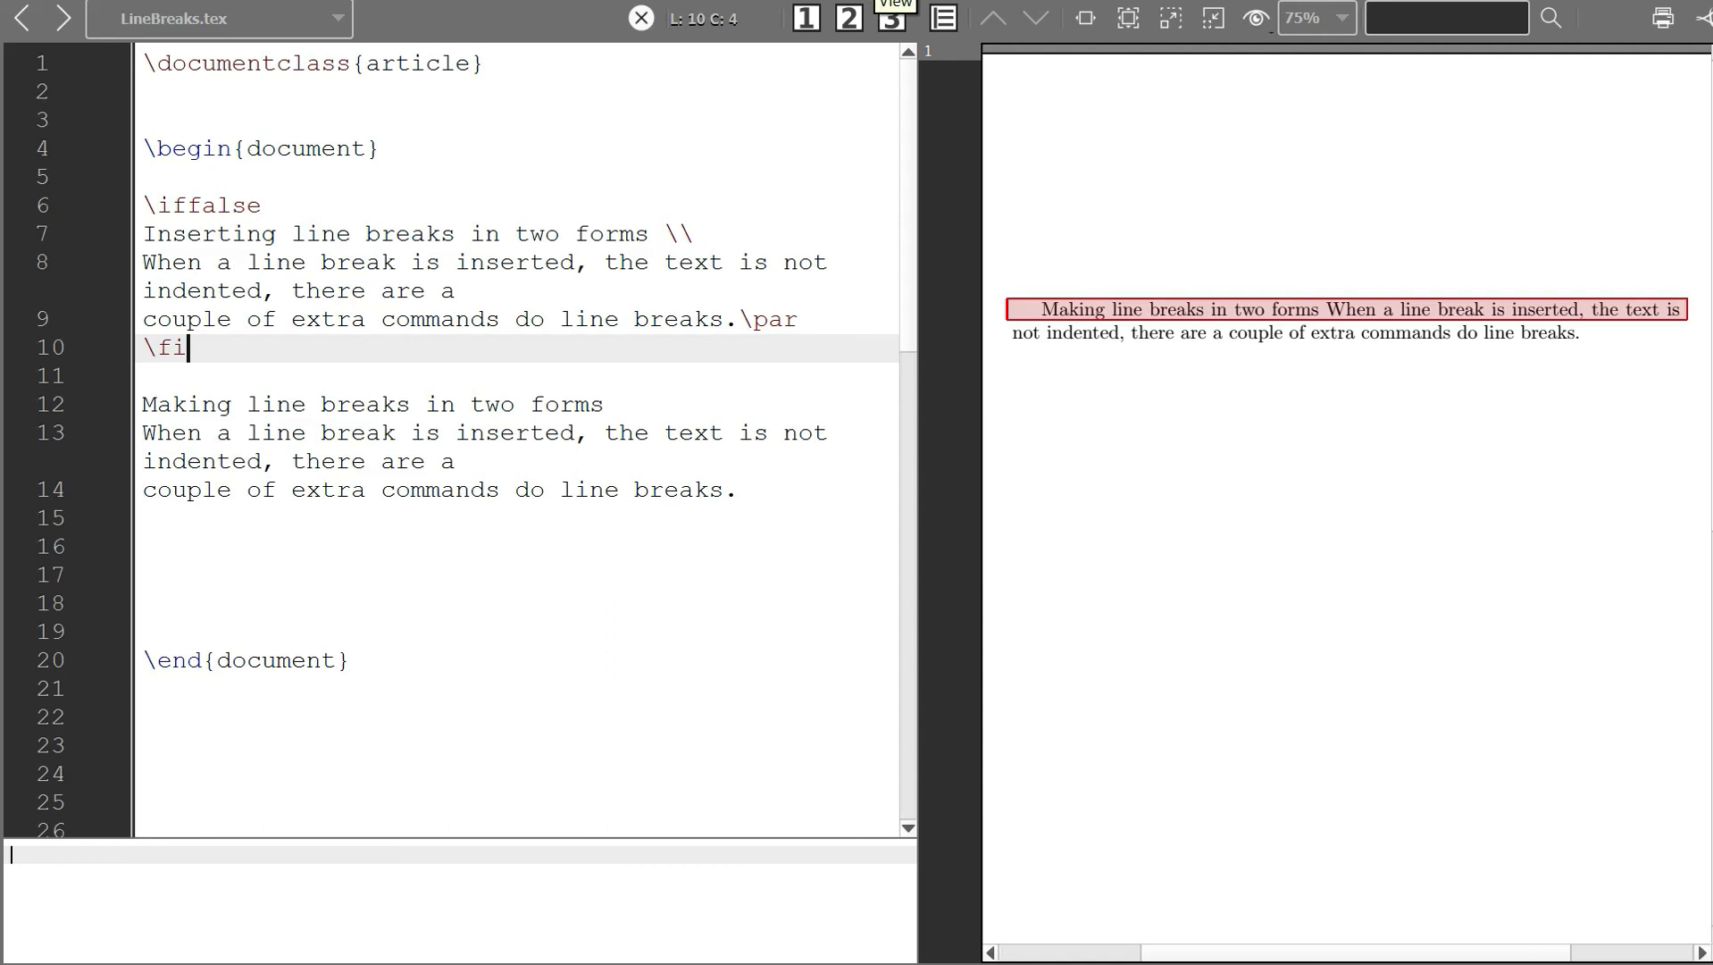
{"action": "left_click", "coordinate": [890, 18]}
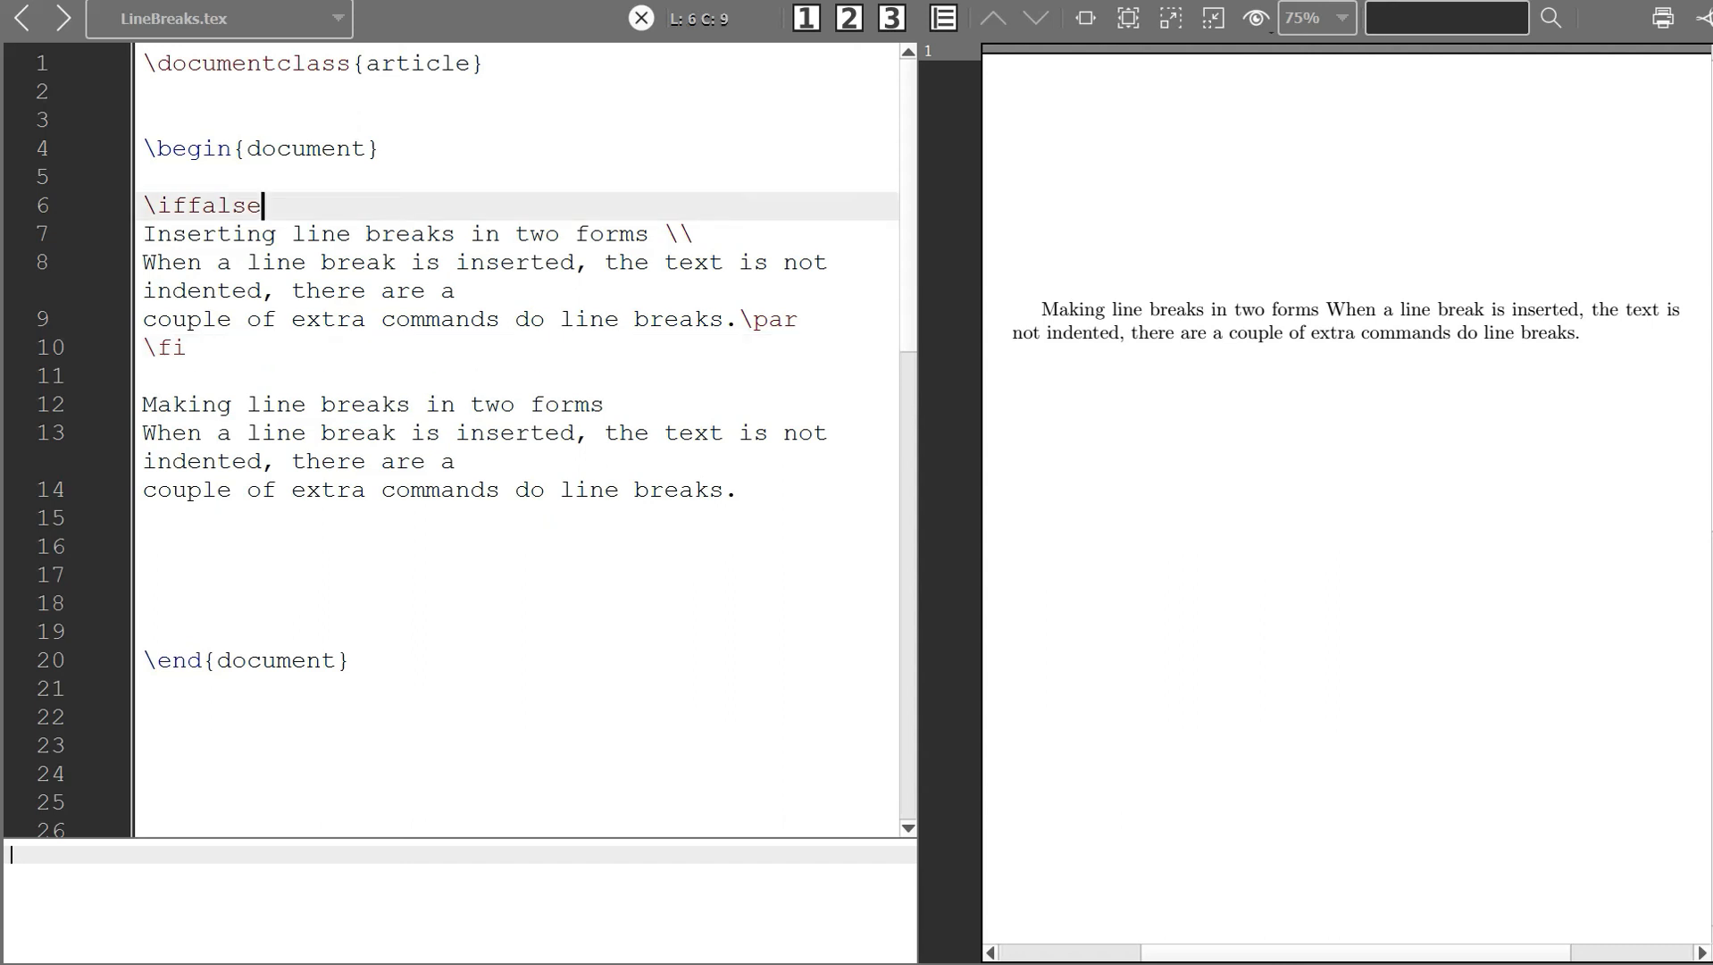
- Change \iffalse to \iftrue and recompile so the first block reappears
{"action": "key", "text": "BackSpace"}
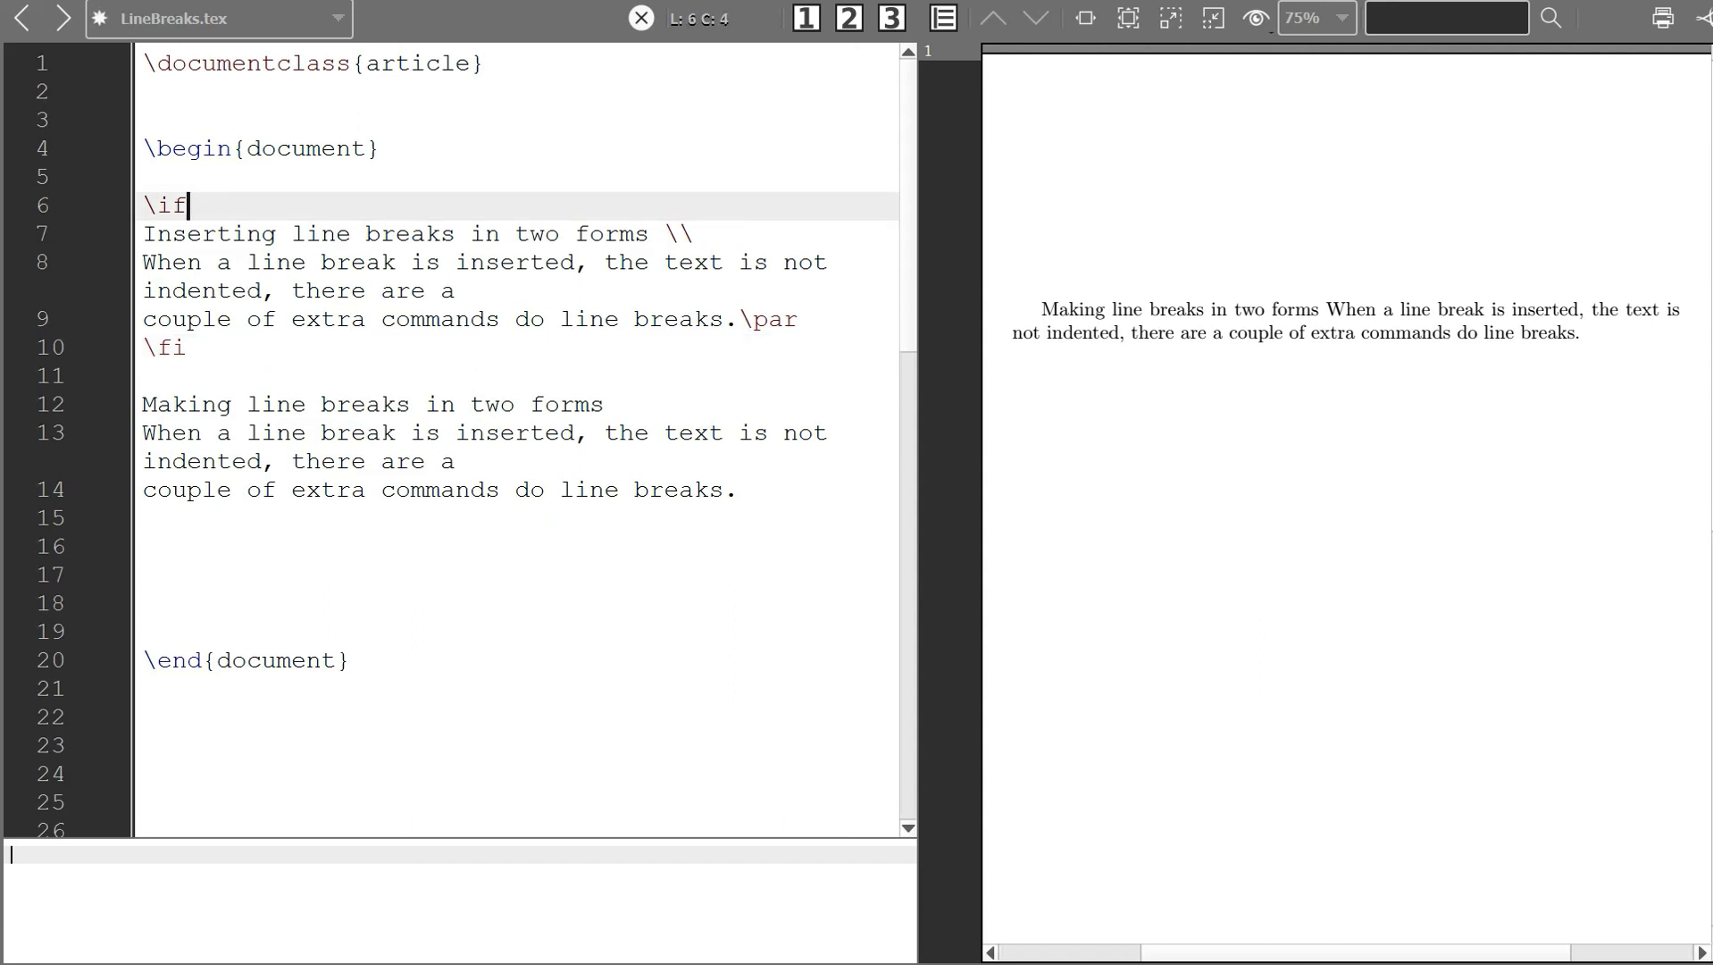
{"action": "type", "text": "true"}
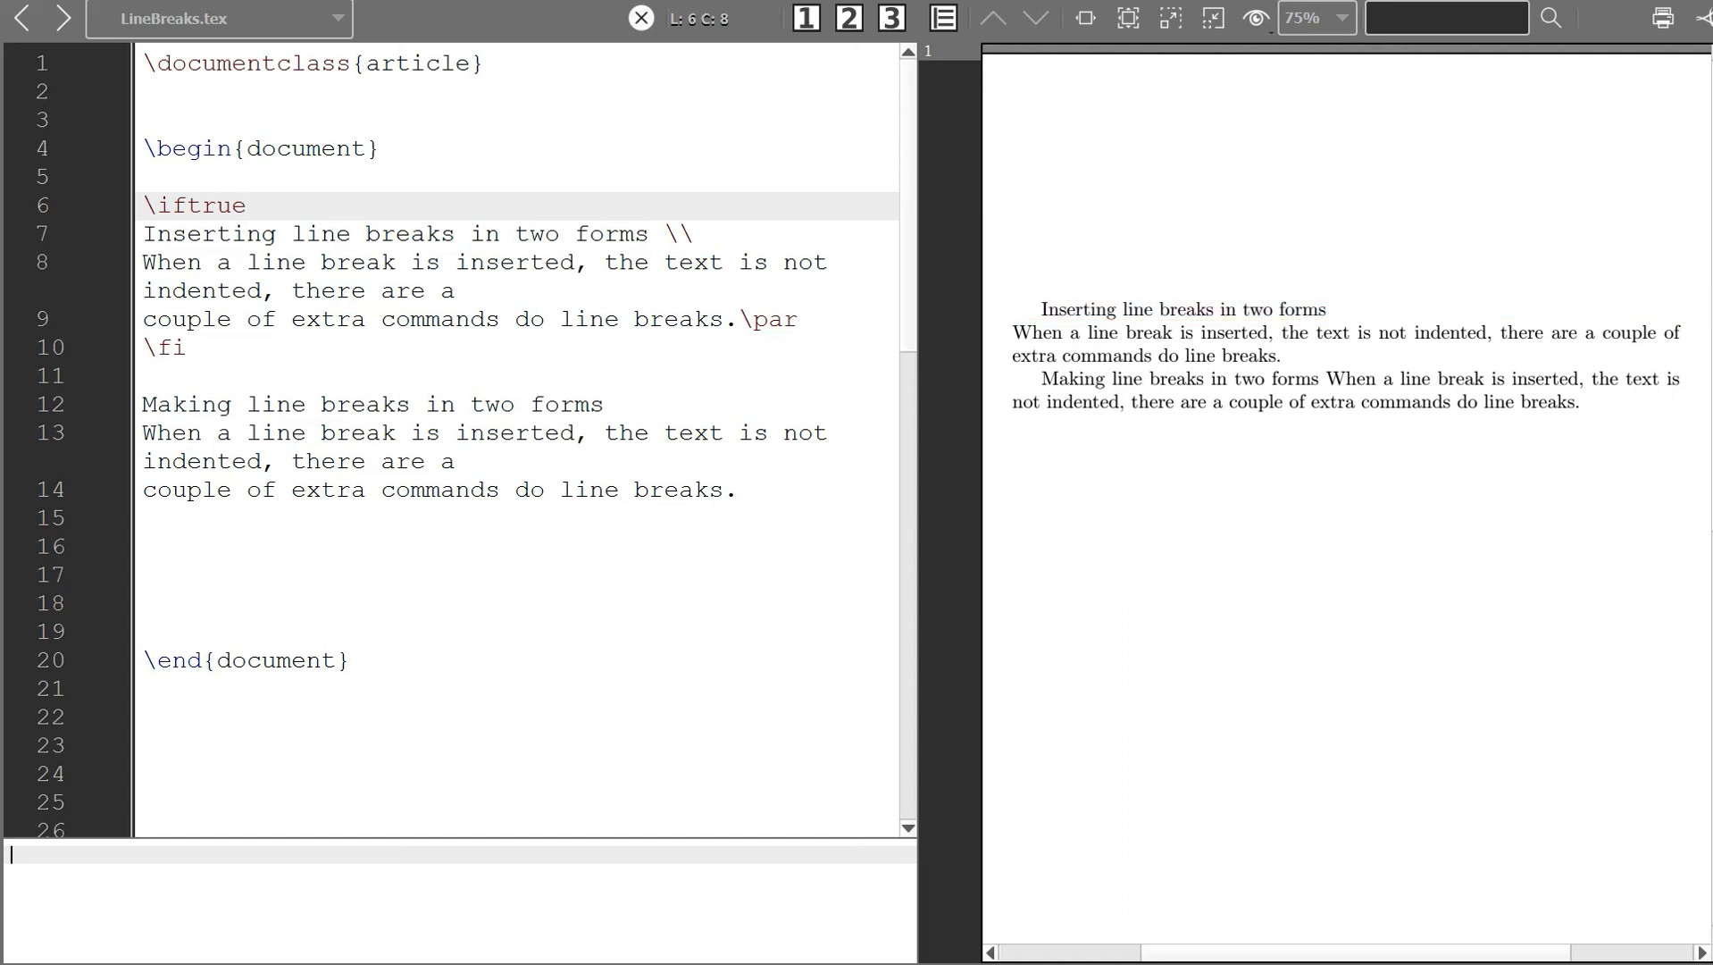
{"action": "left_click", "coordinate": [249, 206]}
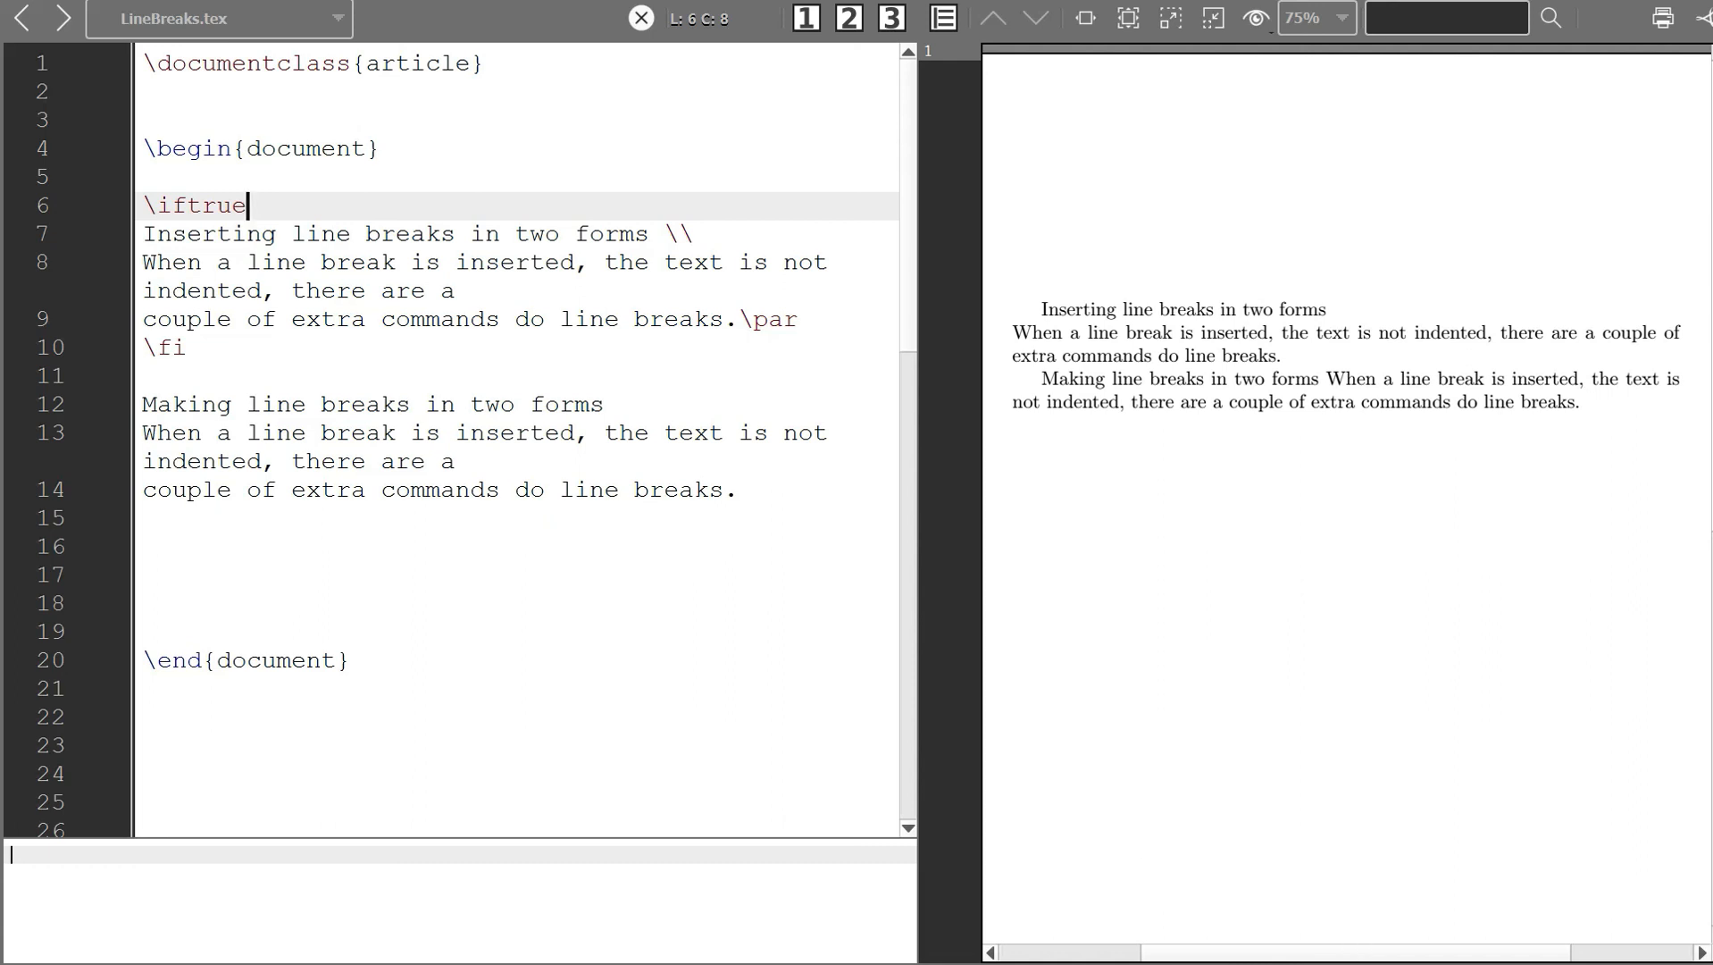